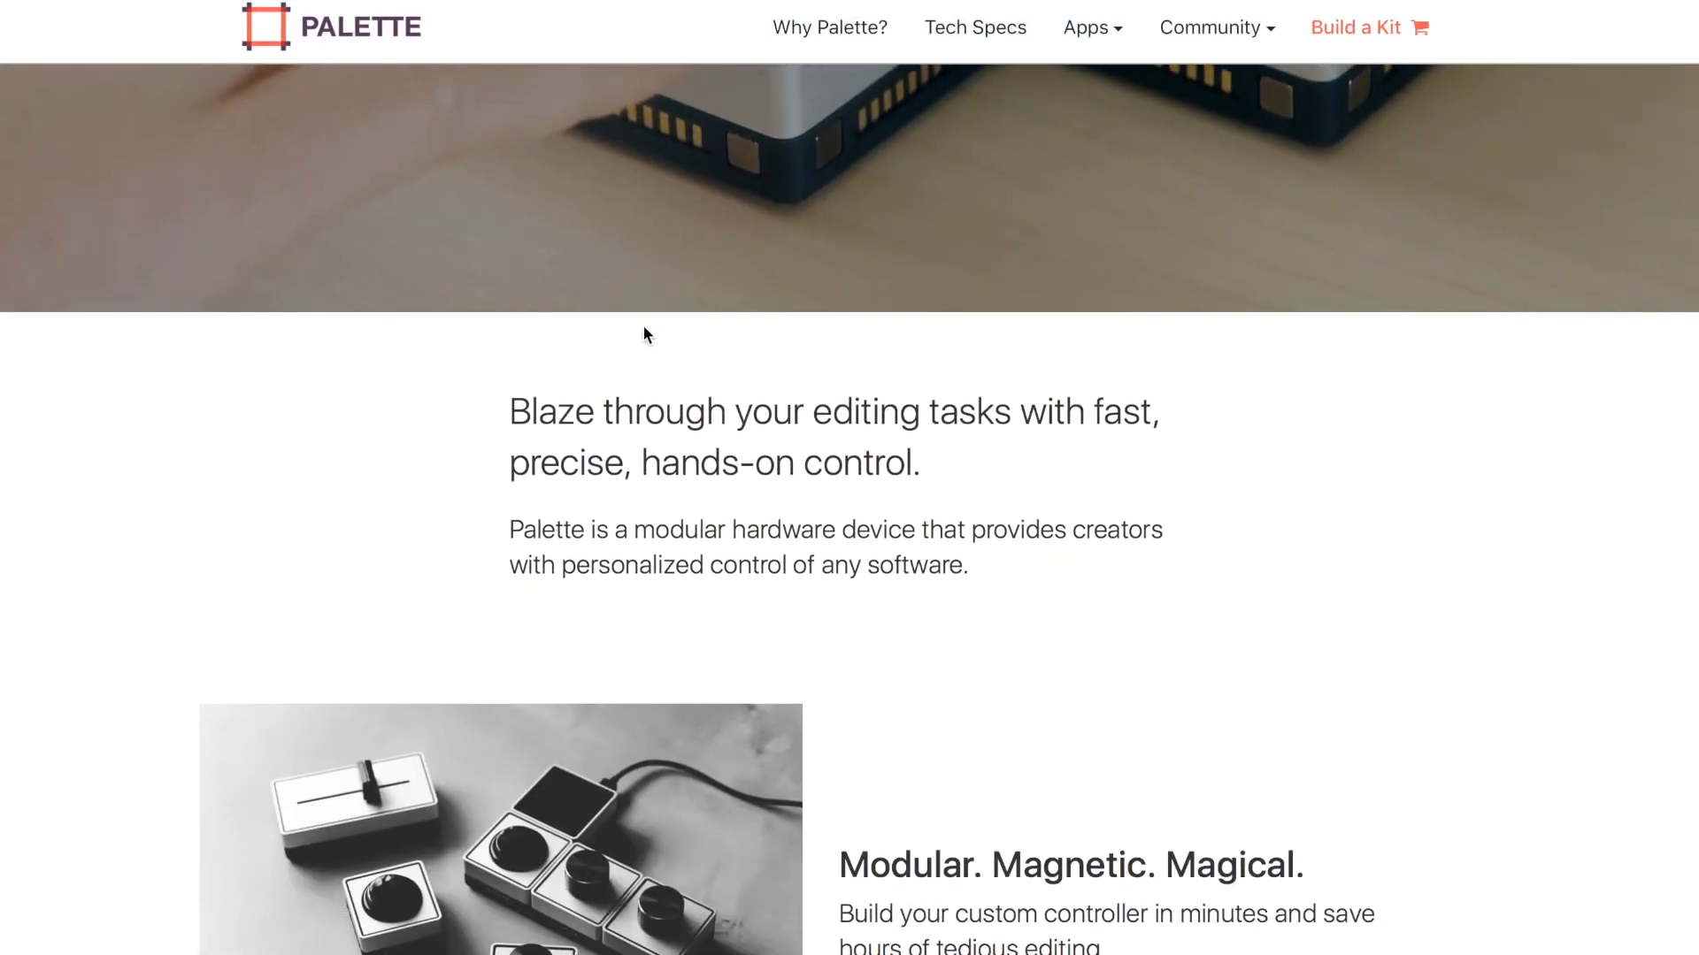
Scroll the Palette Gear site to download and launch the PaletteApp installer
scroll("down", 3)
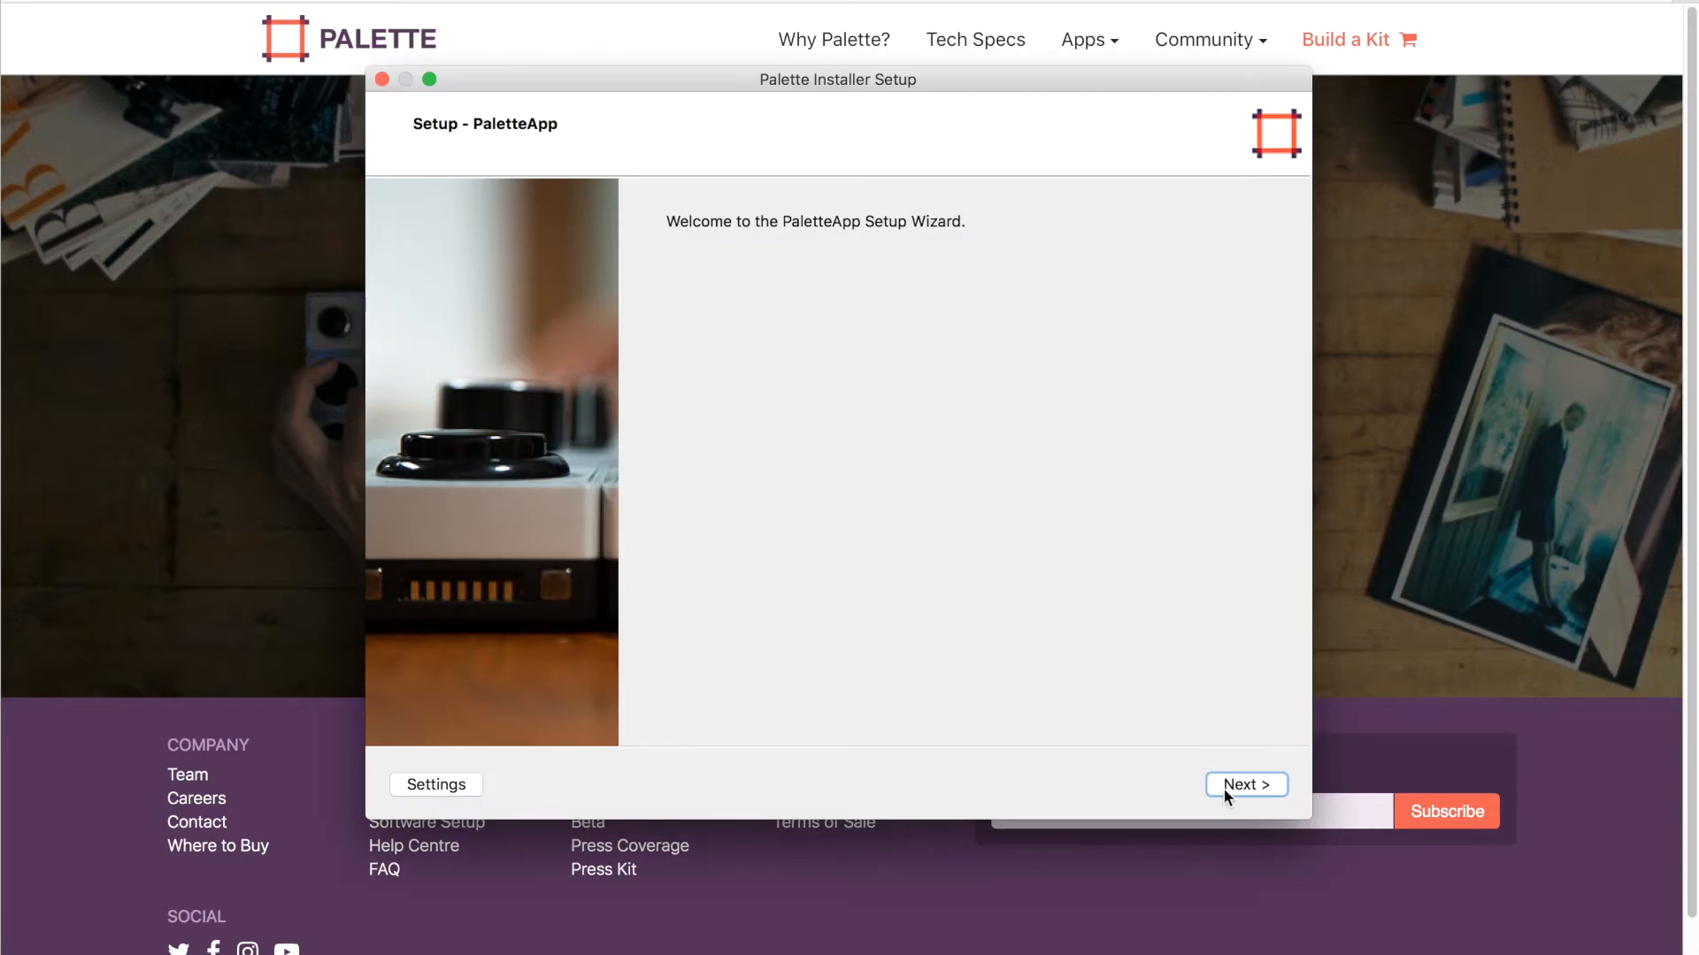
Finish setup, browse Photo, Video and Audio profile types, and create a Final Cut Pro X profile
left_click(1245, 785)
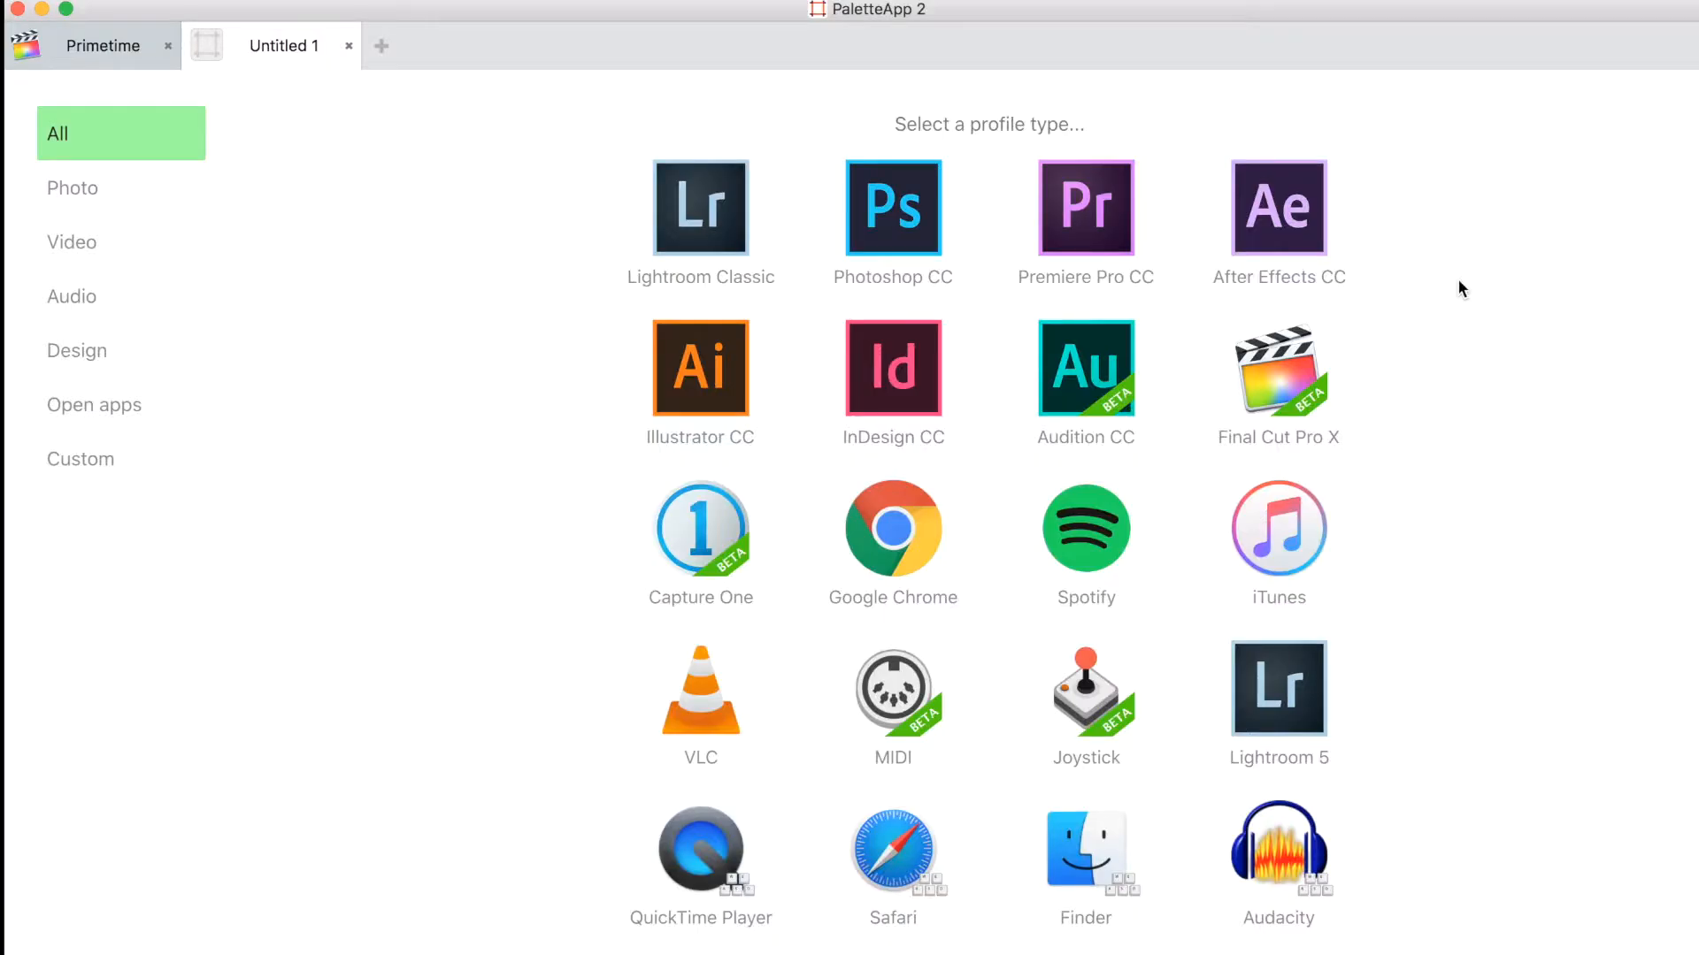
mouse_move(144, 160)
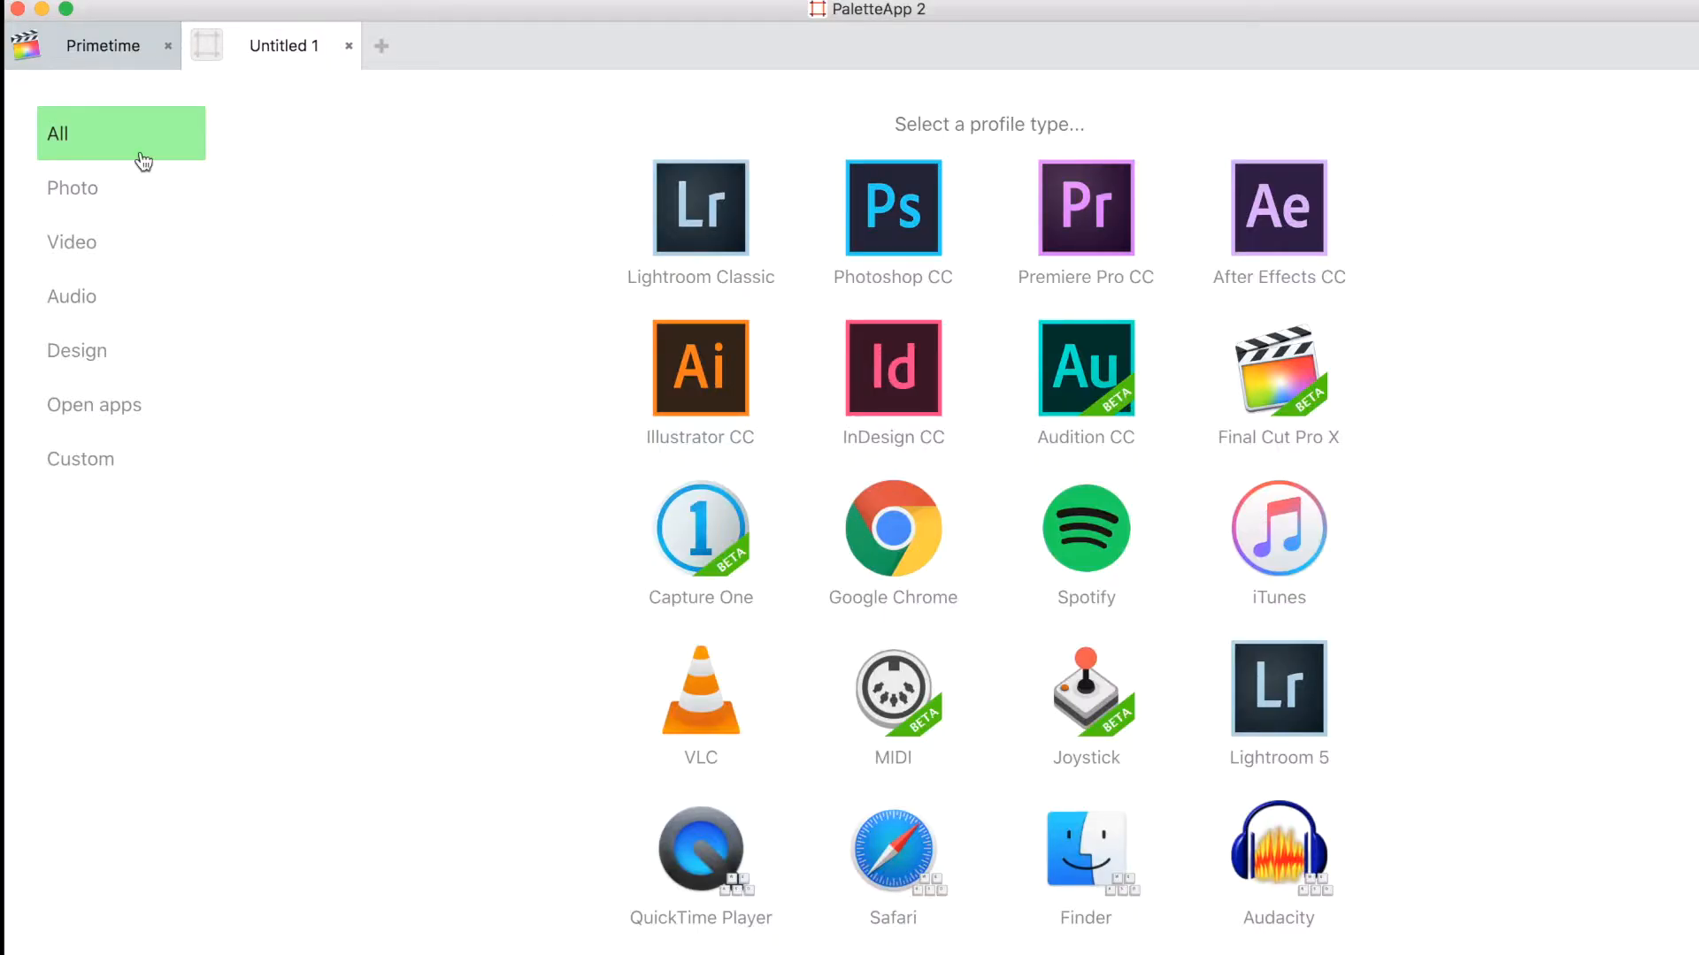
left_click(120, 188)
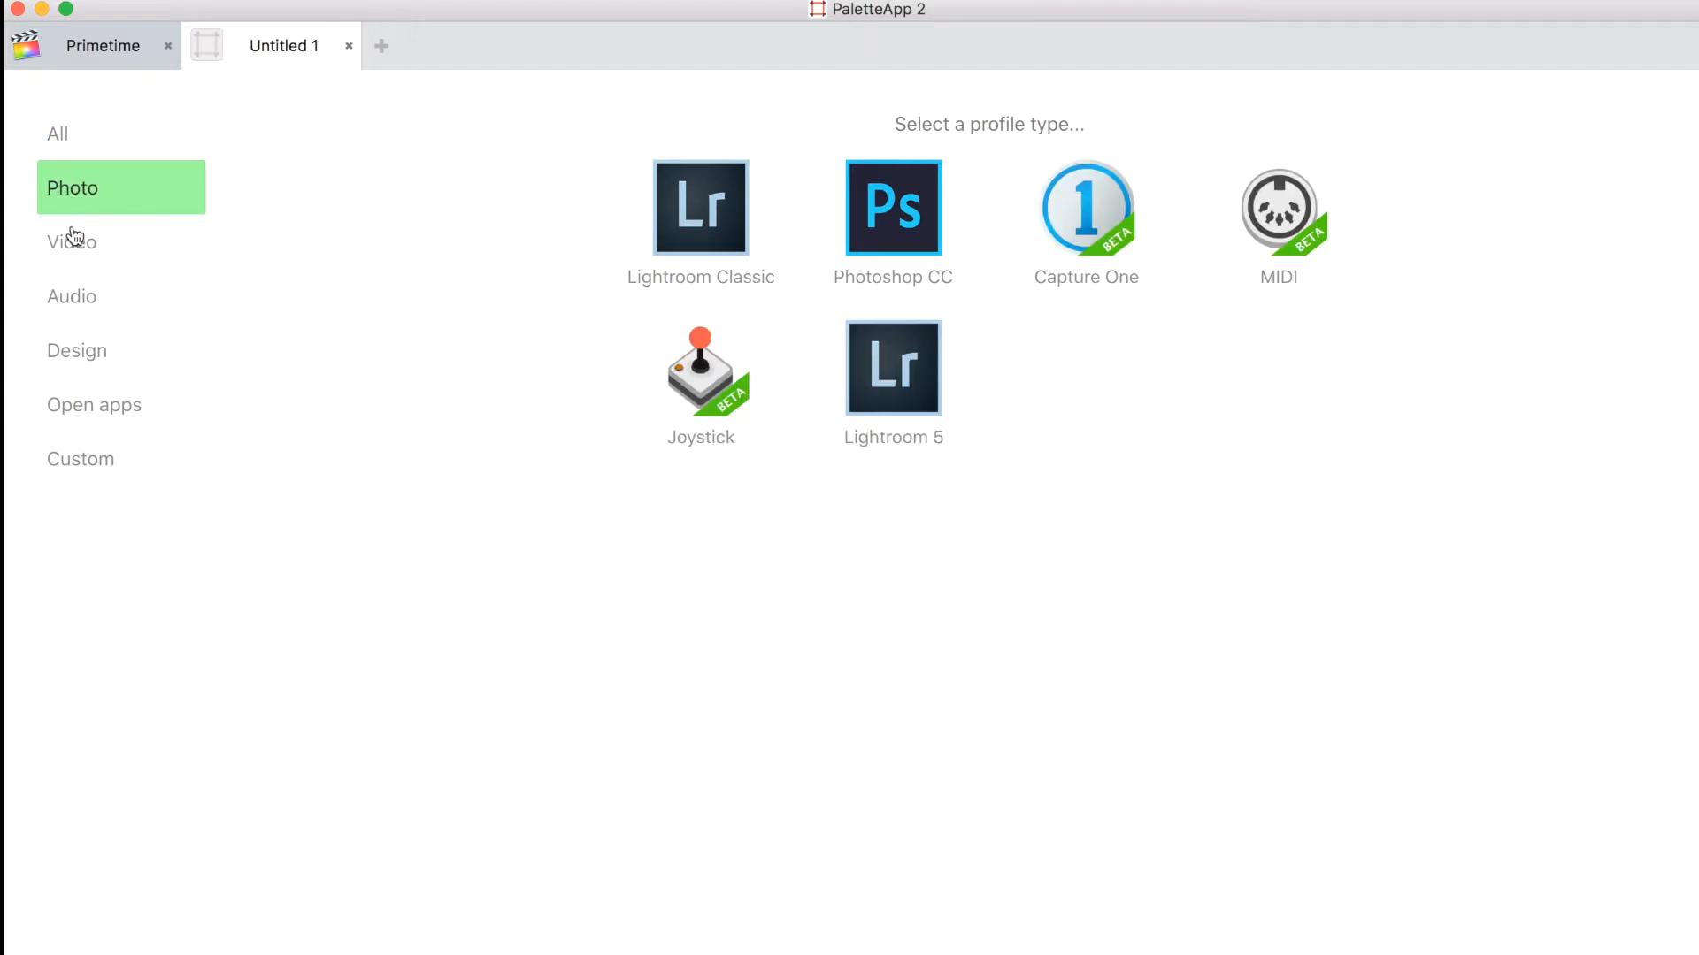
left_click(73, 241)
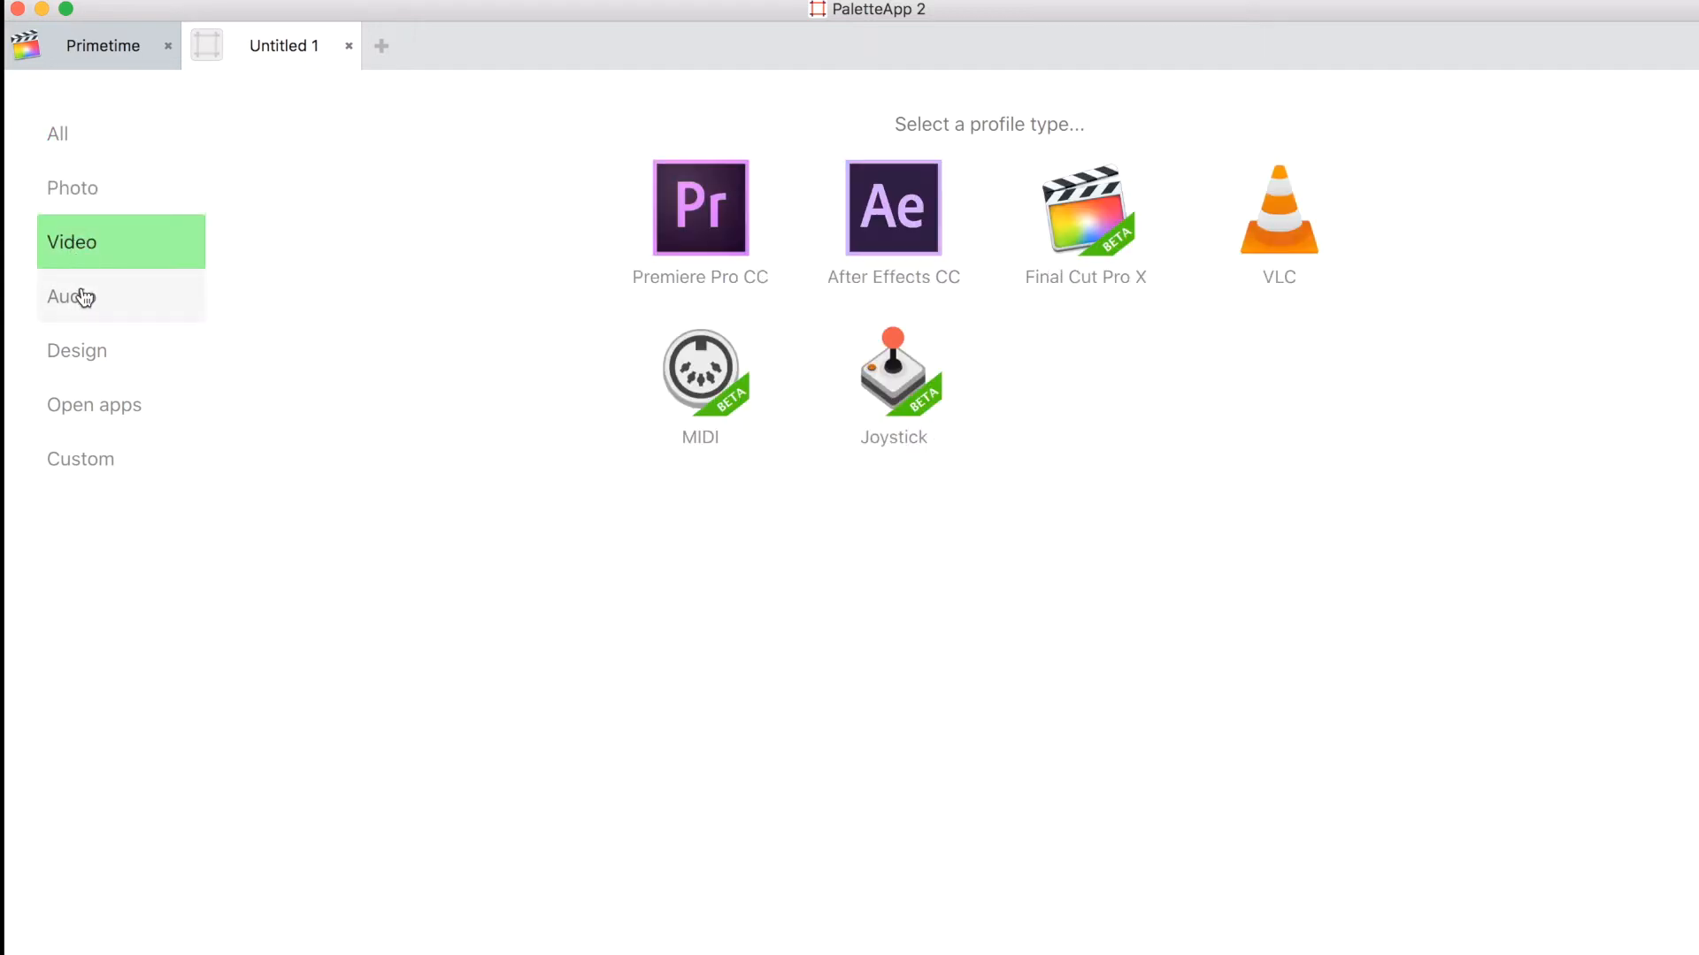
left_click(98, 297)
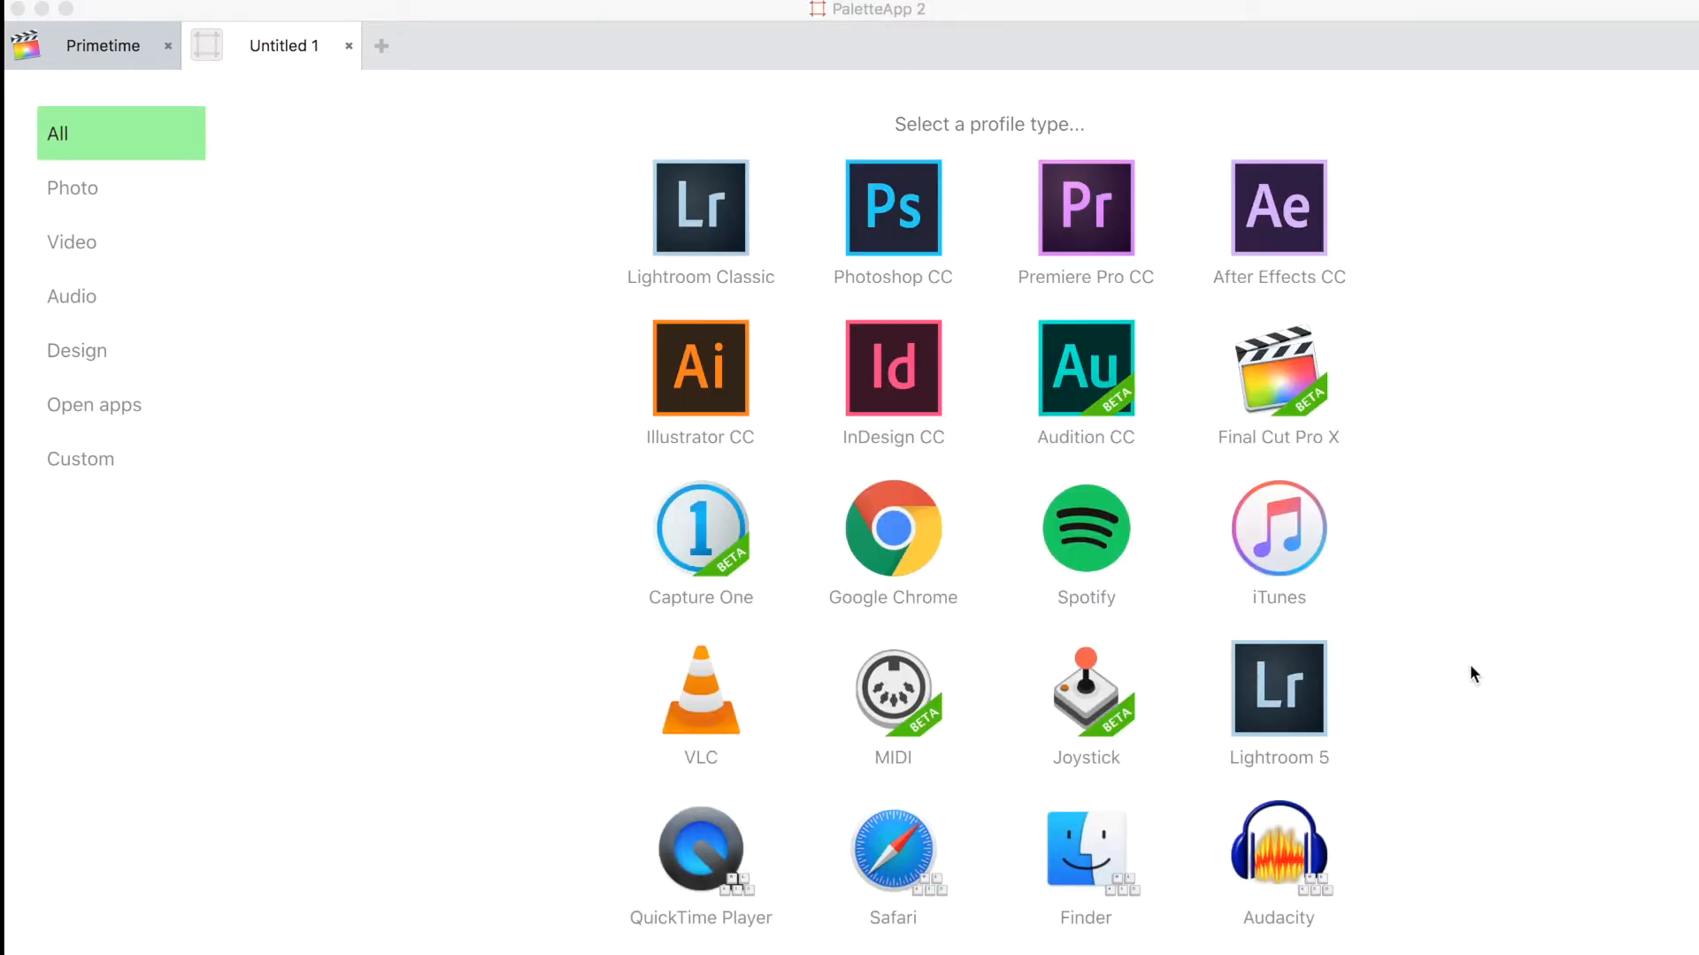
left_click(1278, 369)
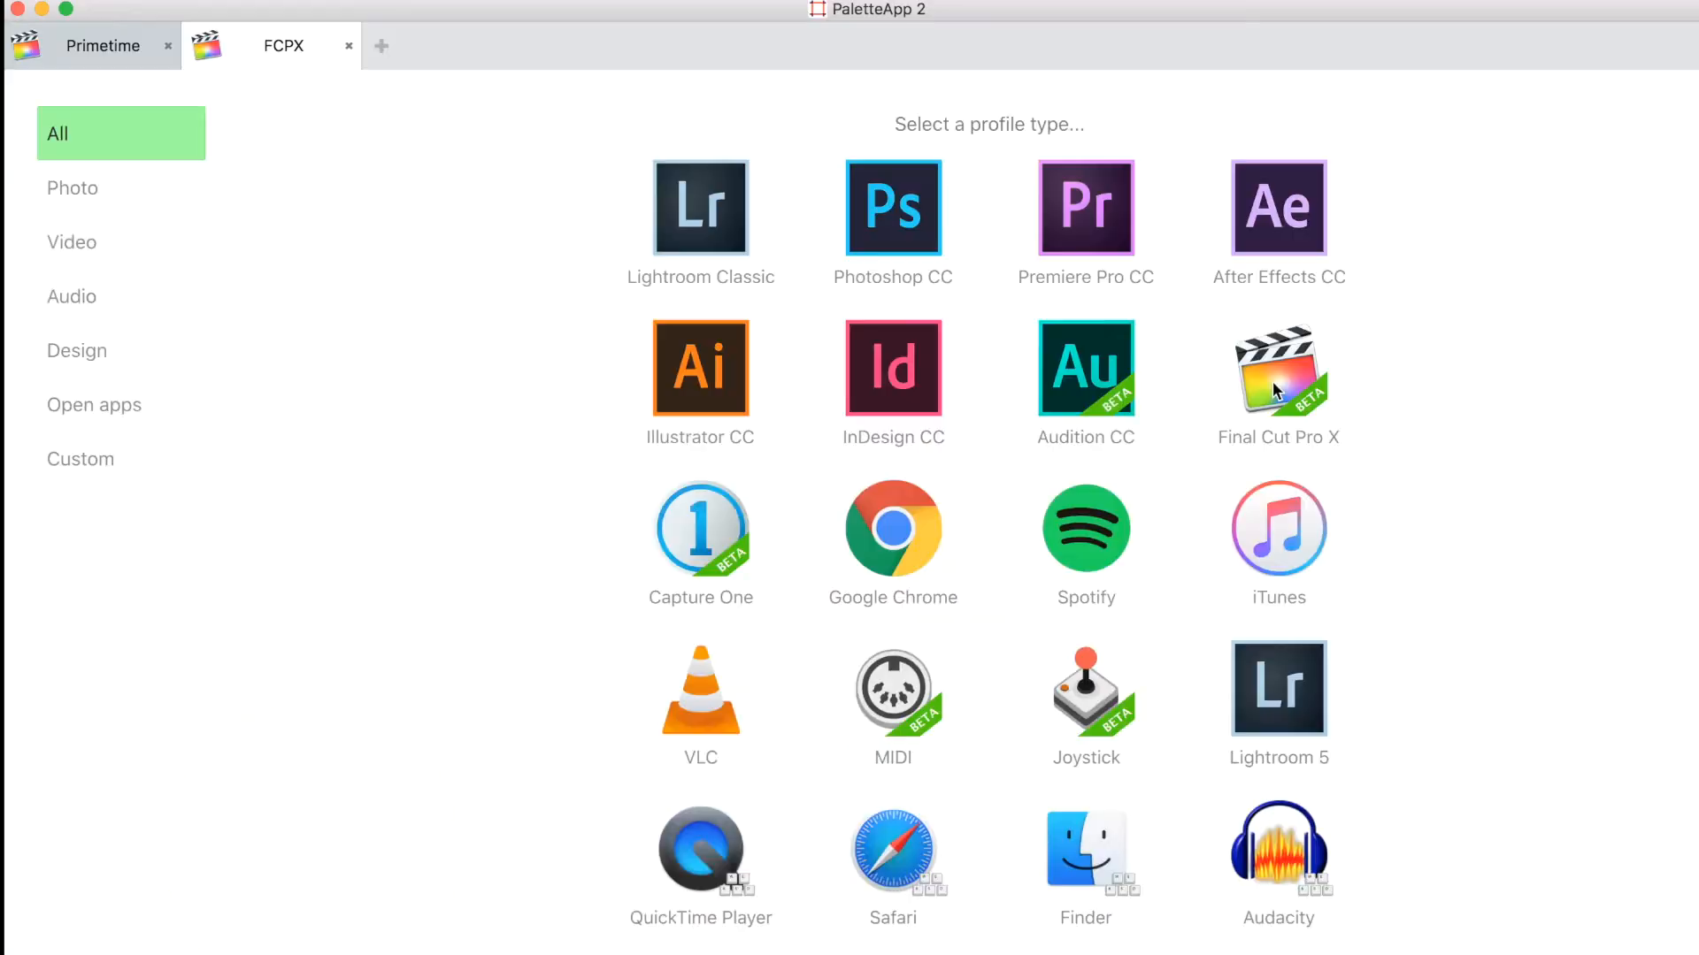
left_click(1278, 368)
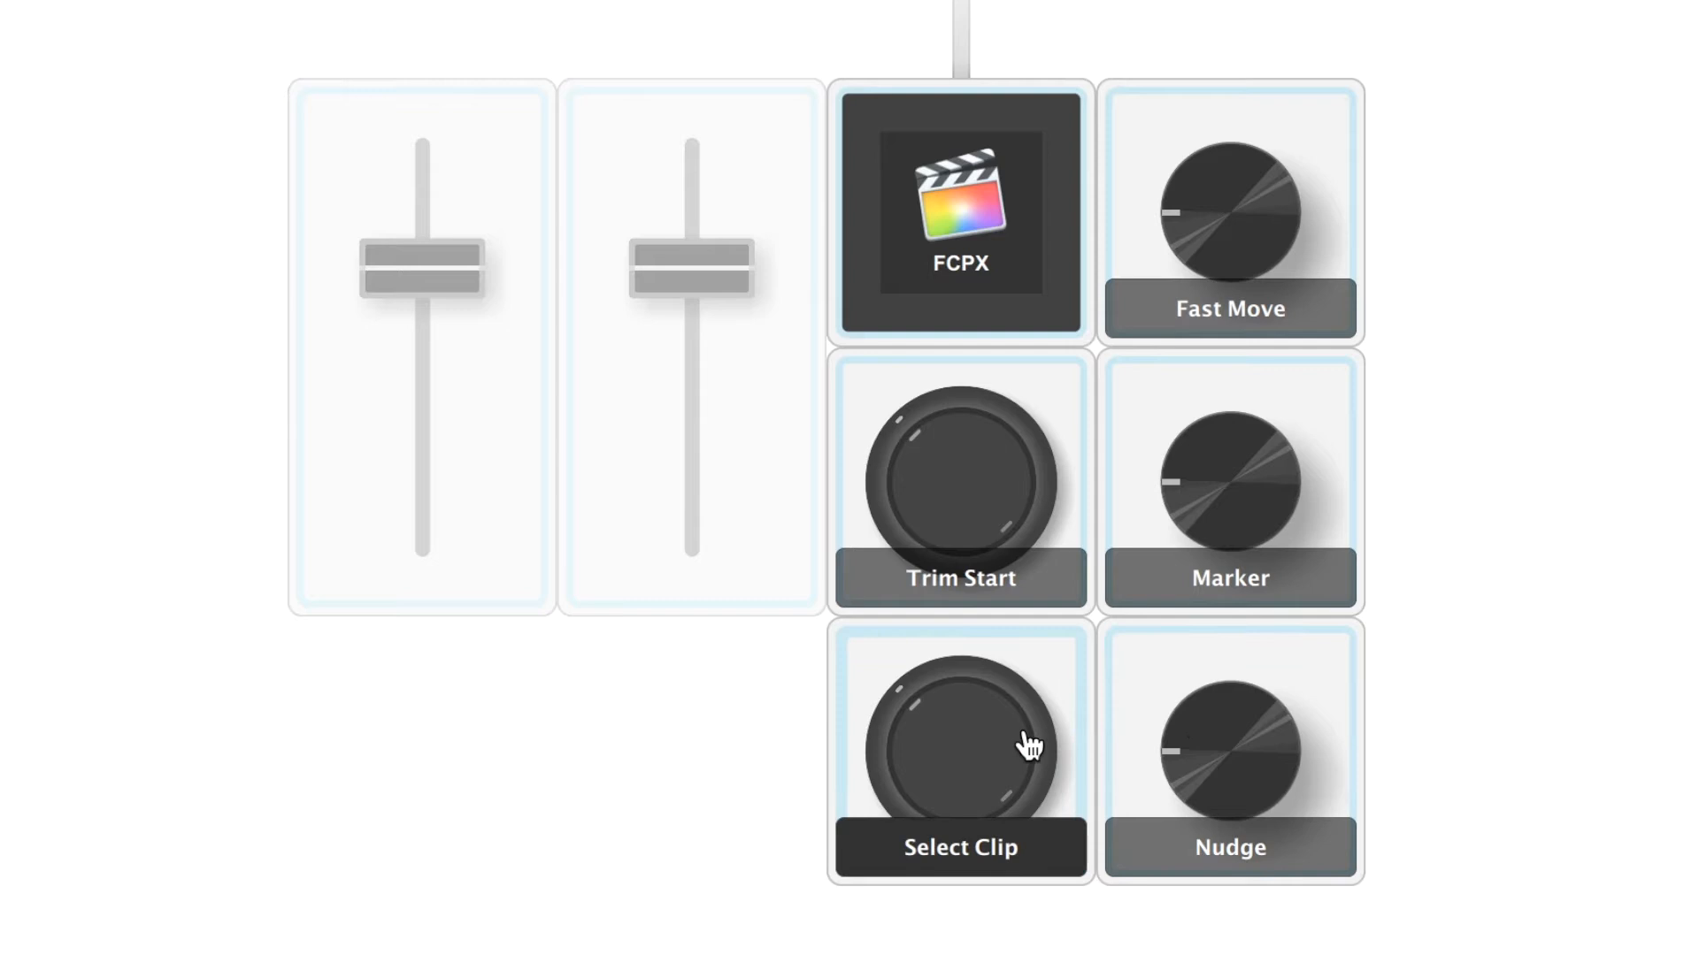
mouse_move(1196, 426)
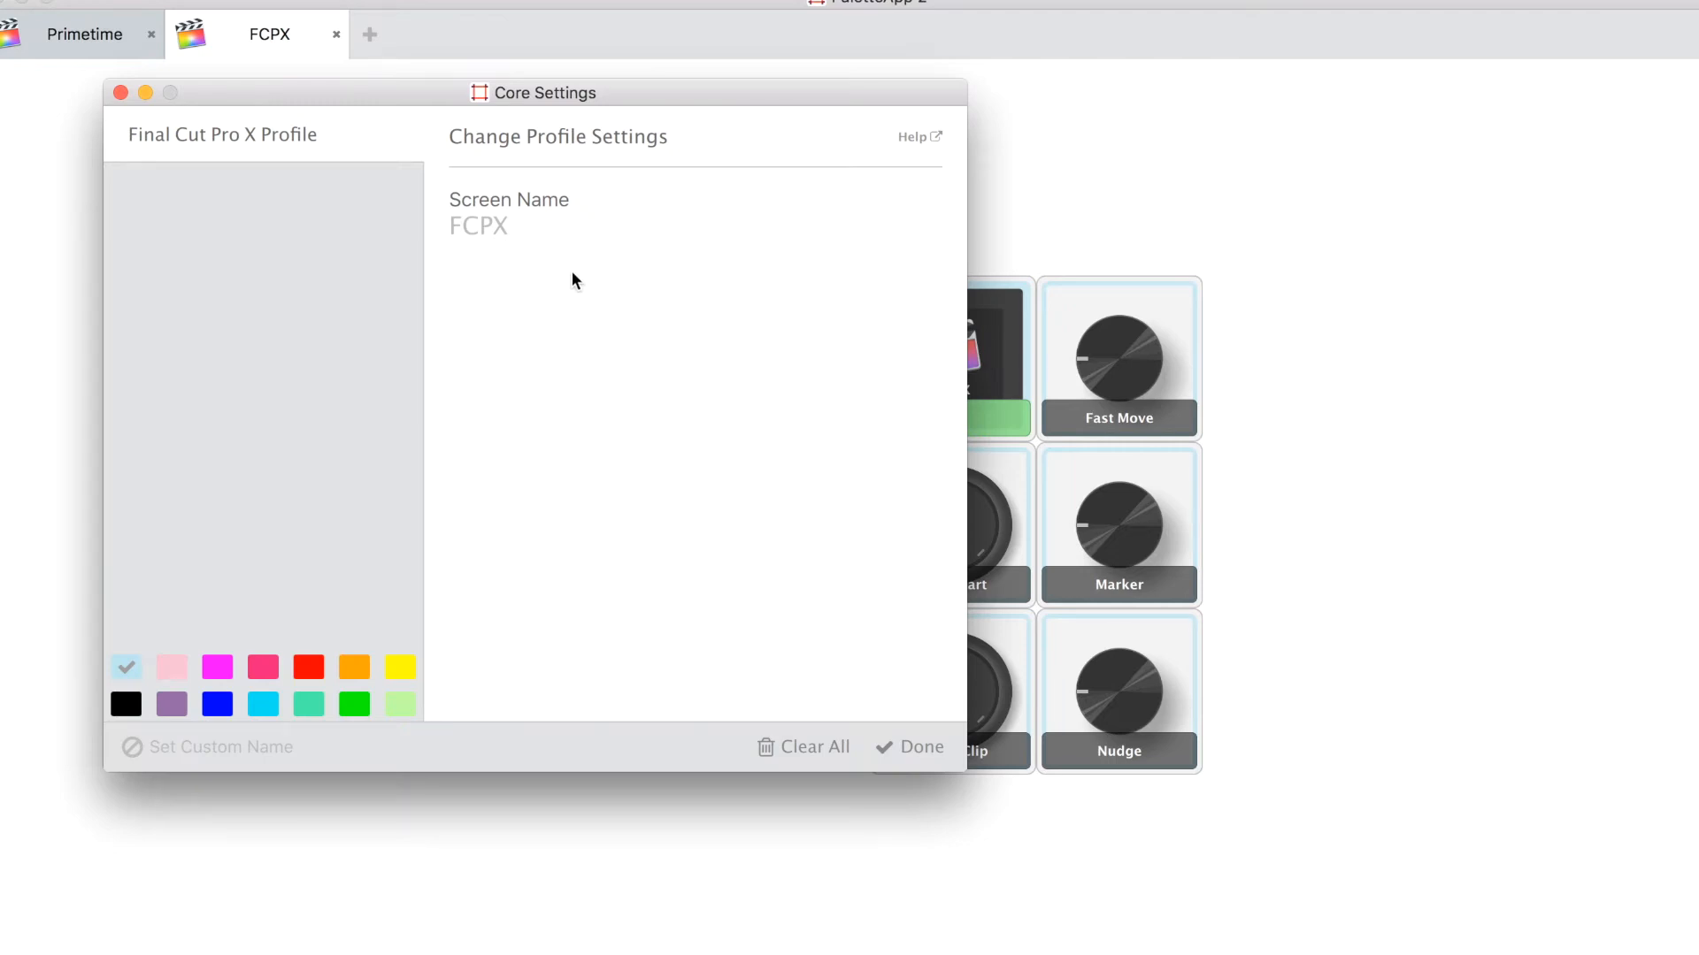
Name the profile 'Primetime' and give it a yellow colour
type("Primetime")
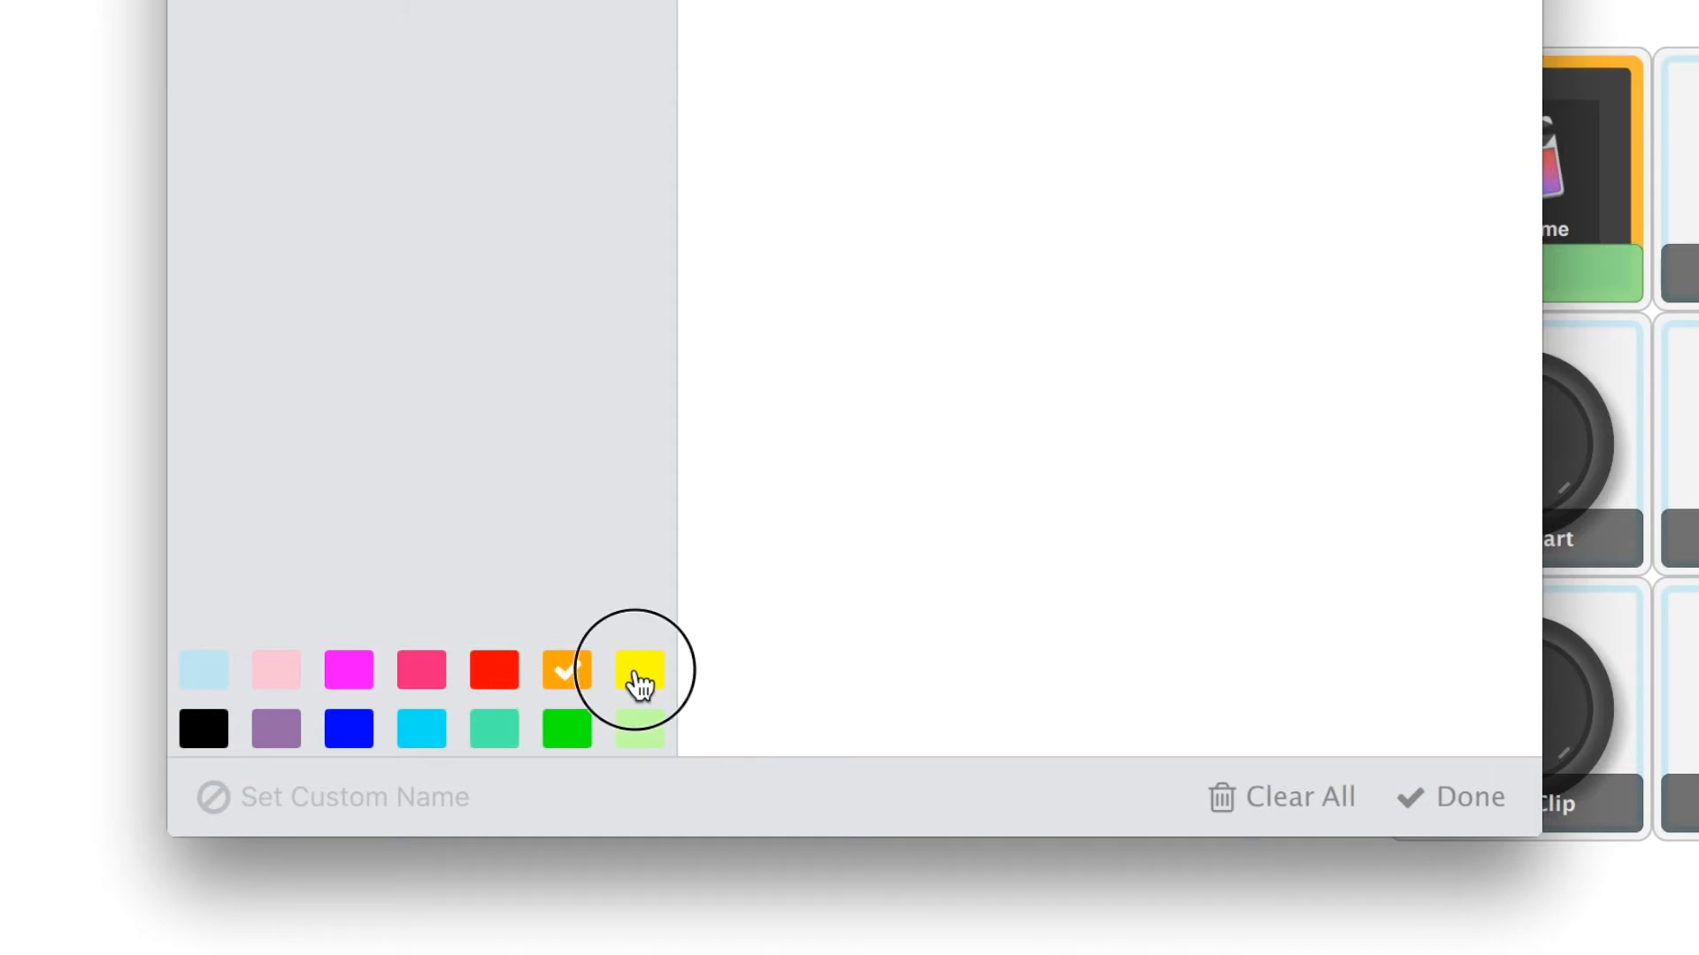
left_click(638, 669)
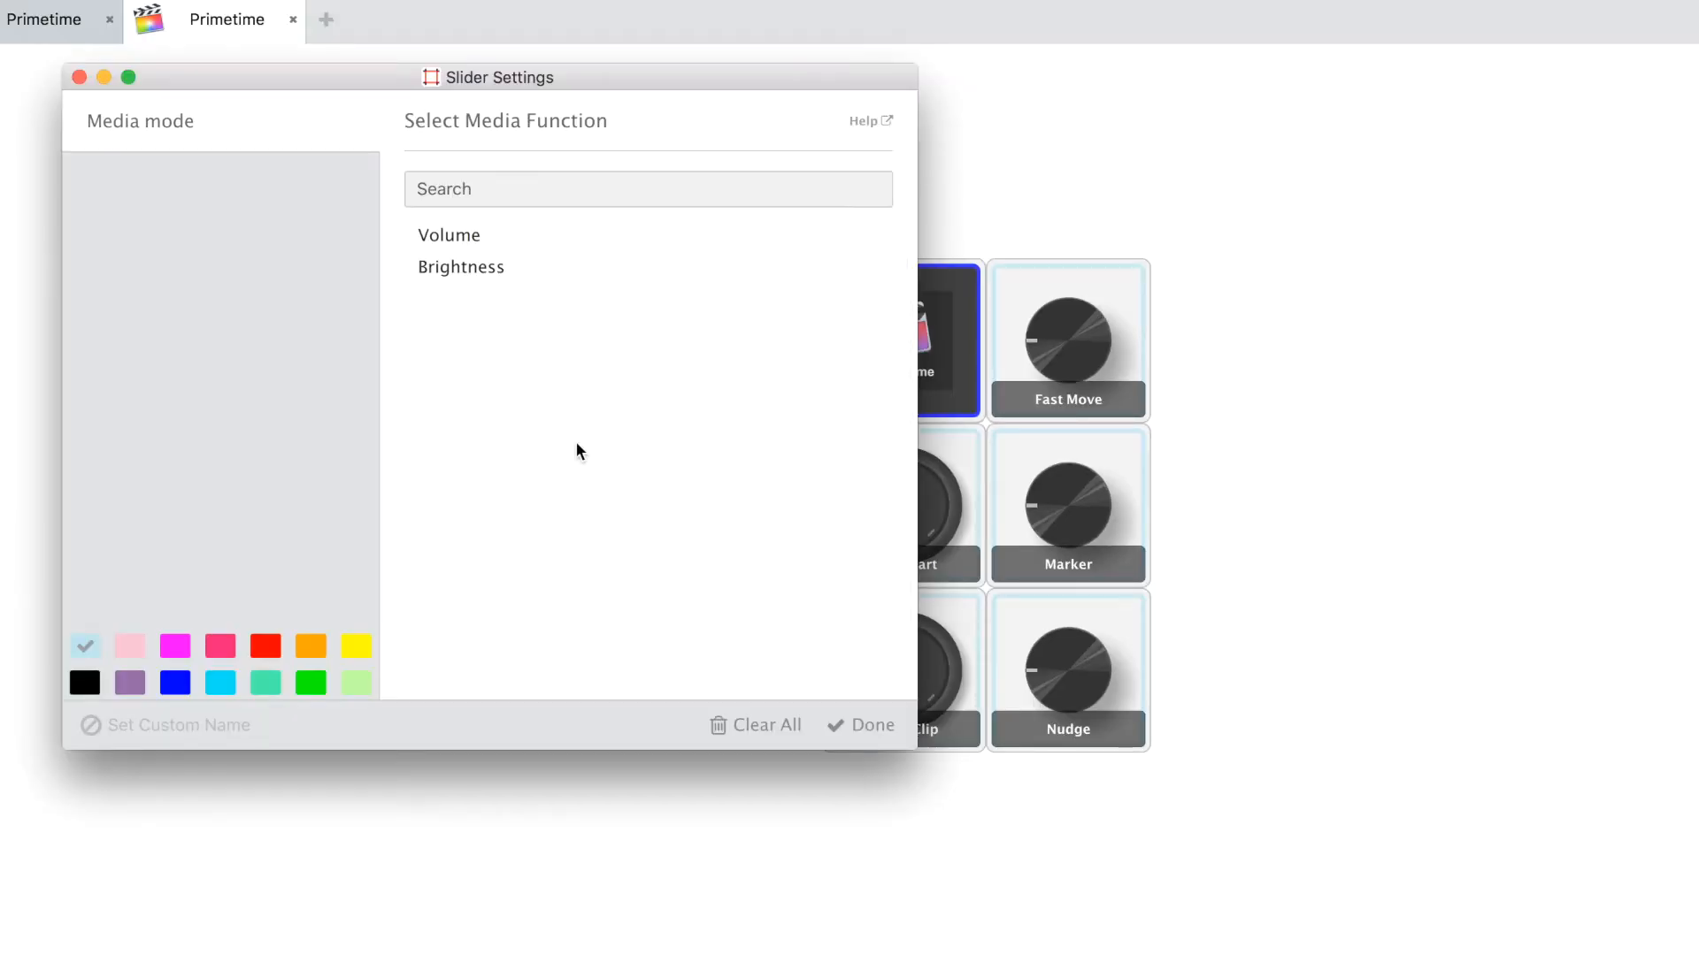
Map the first slider to Media Volume and the second to Brightness
left_click(449, 235)
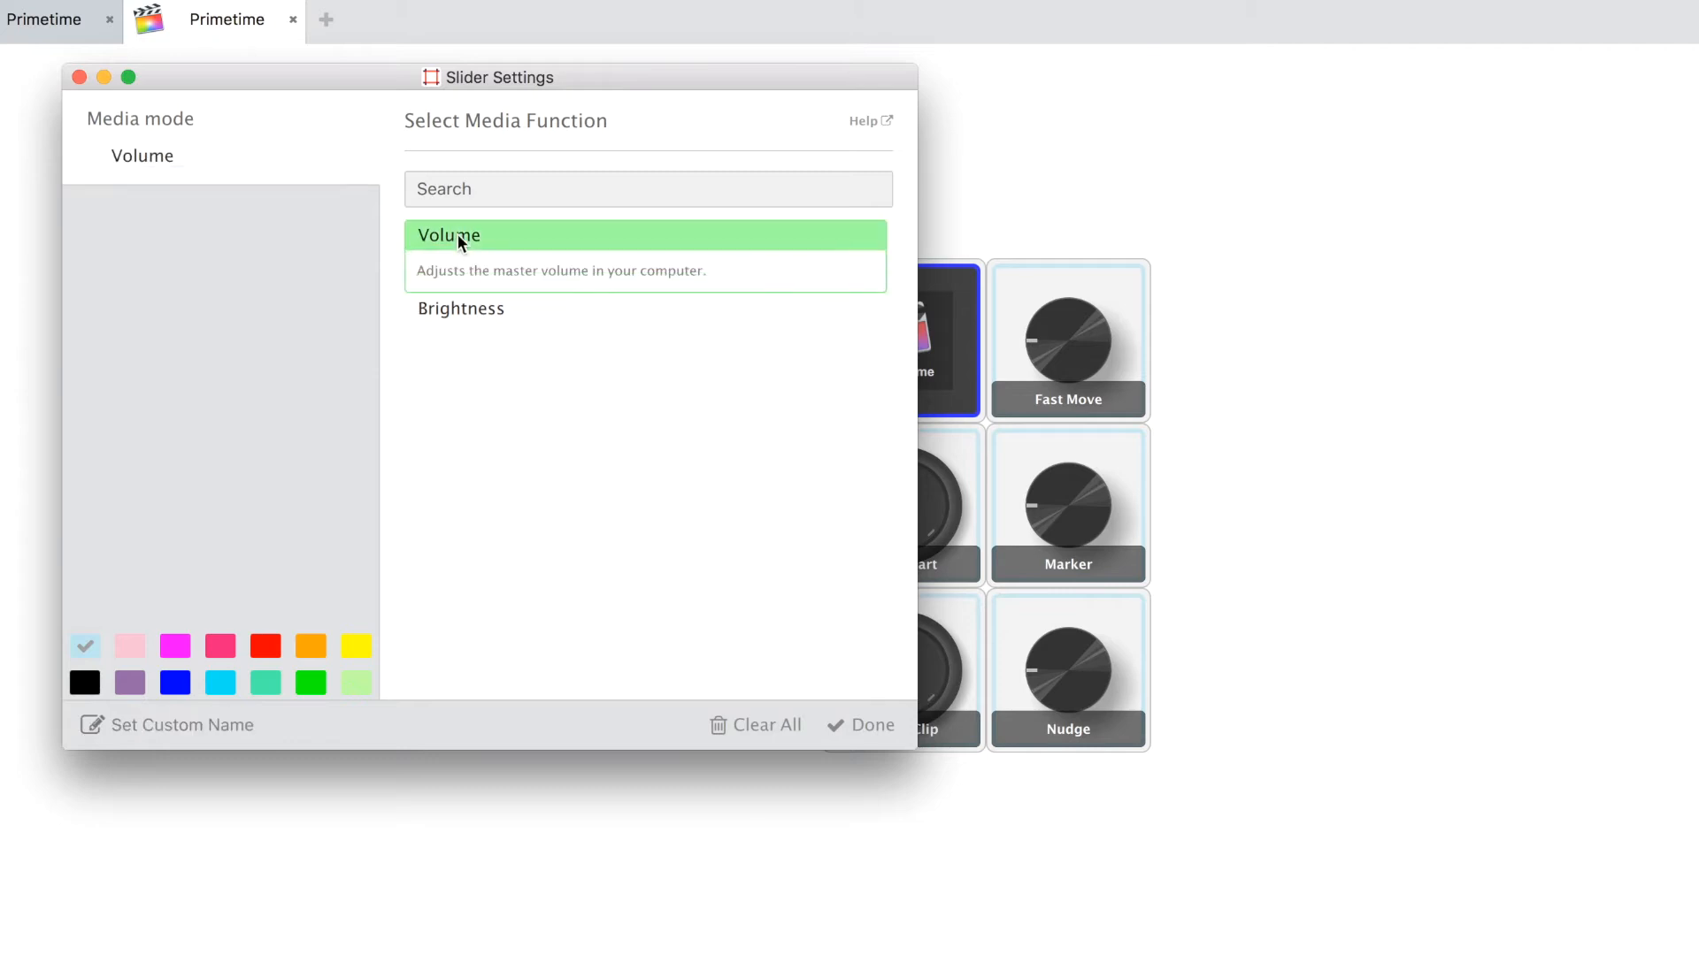
mouse_move(859, 709)
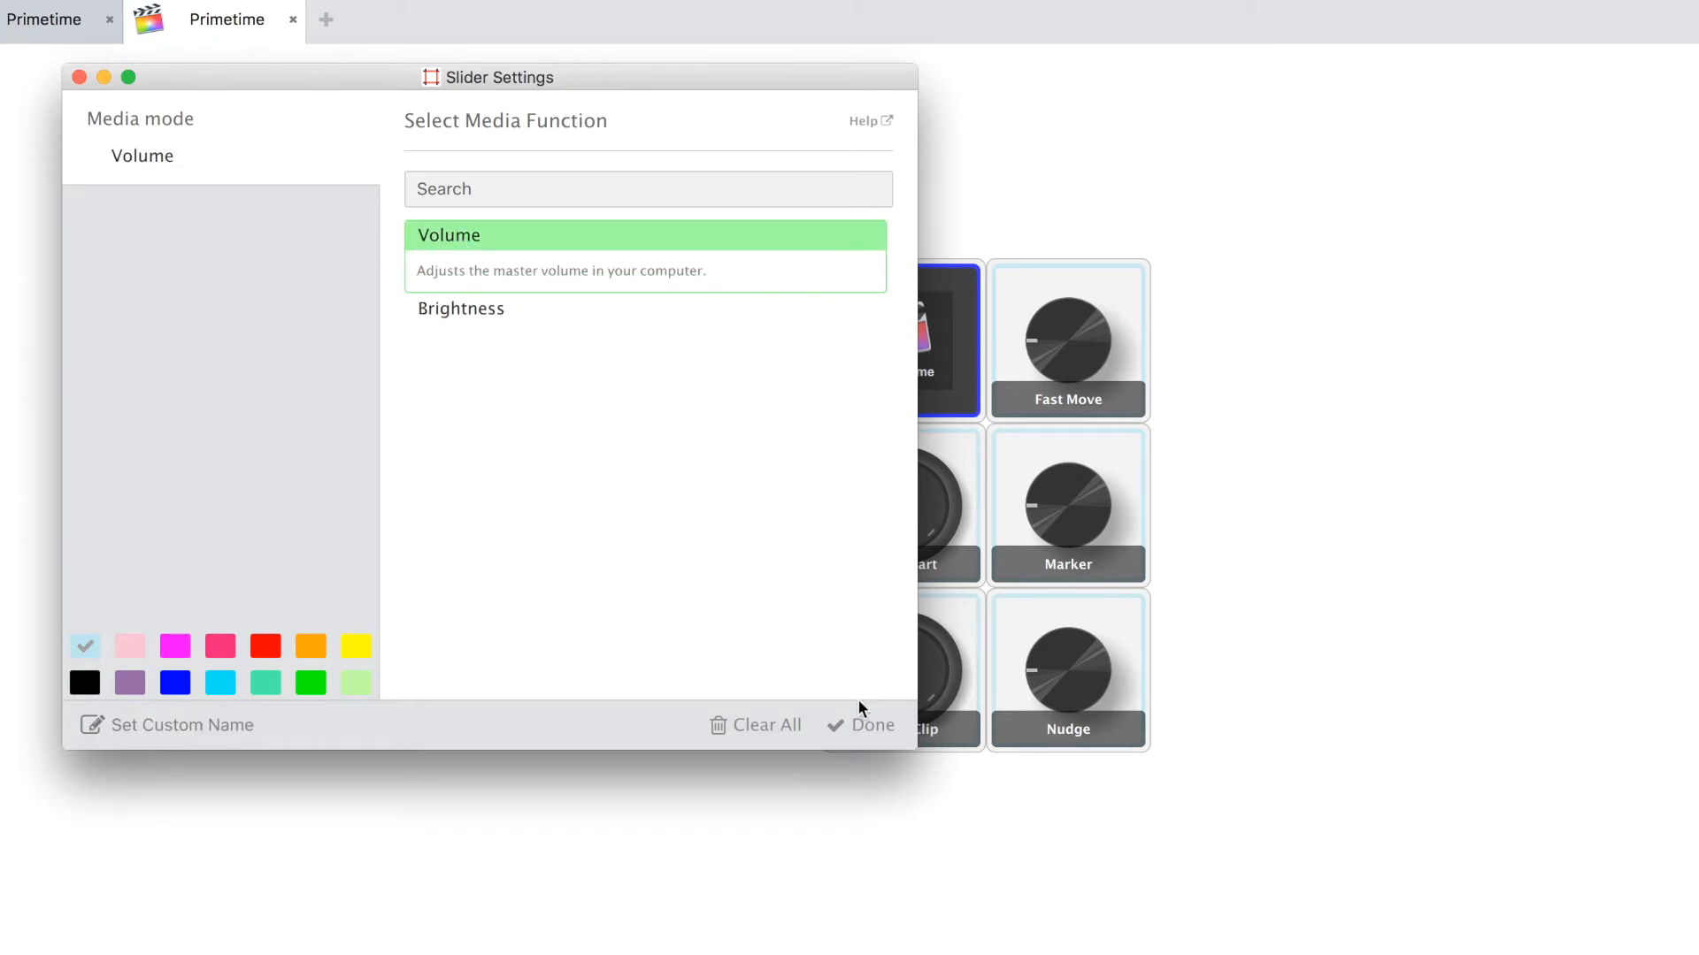
left_click(859, 725)
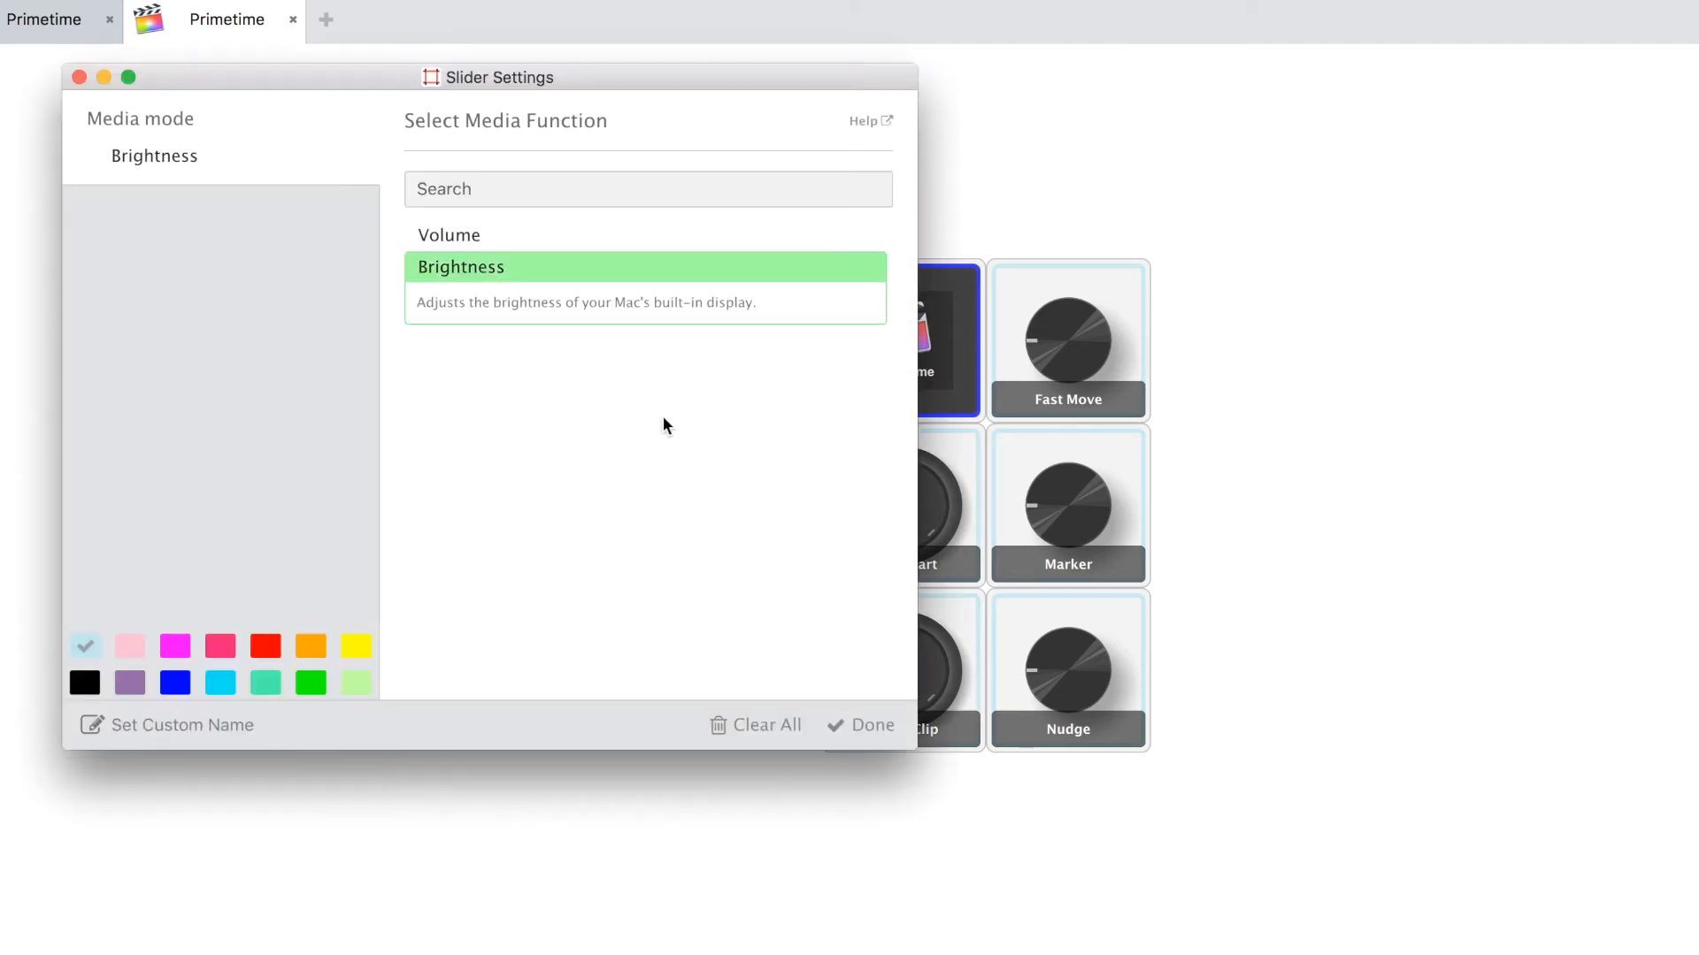
left_click(859, 725)
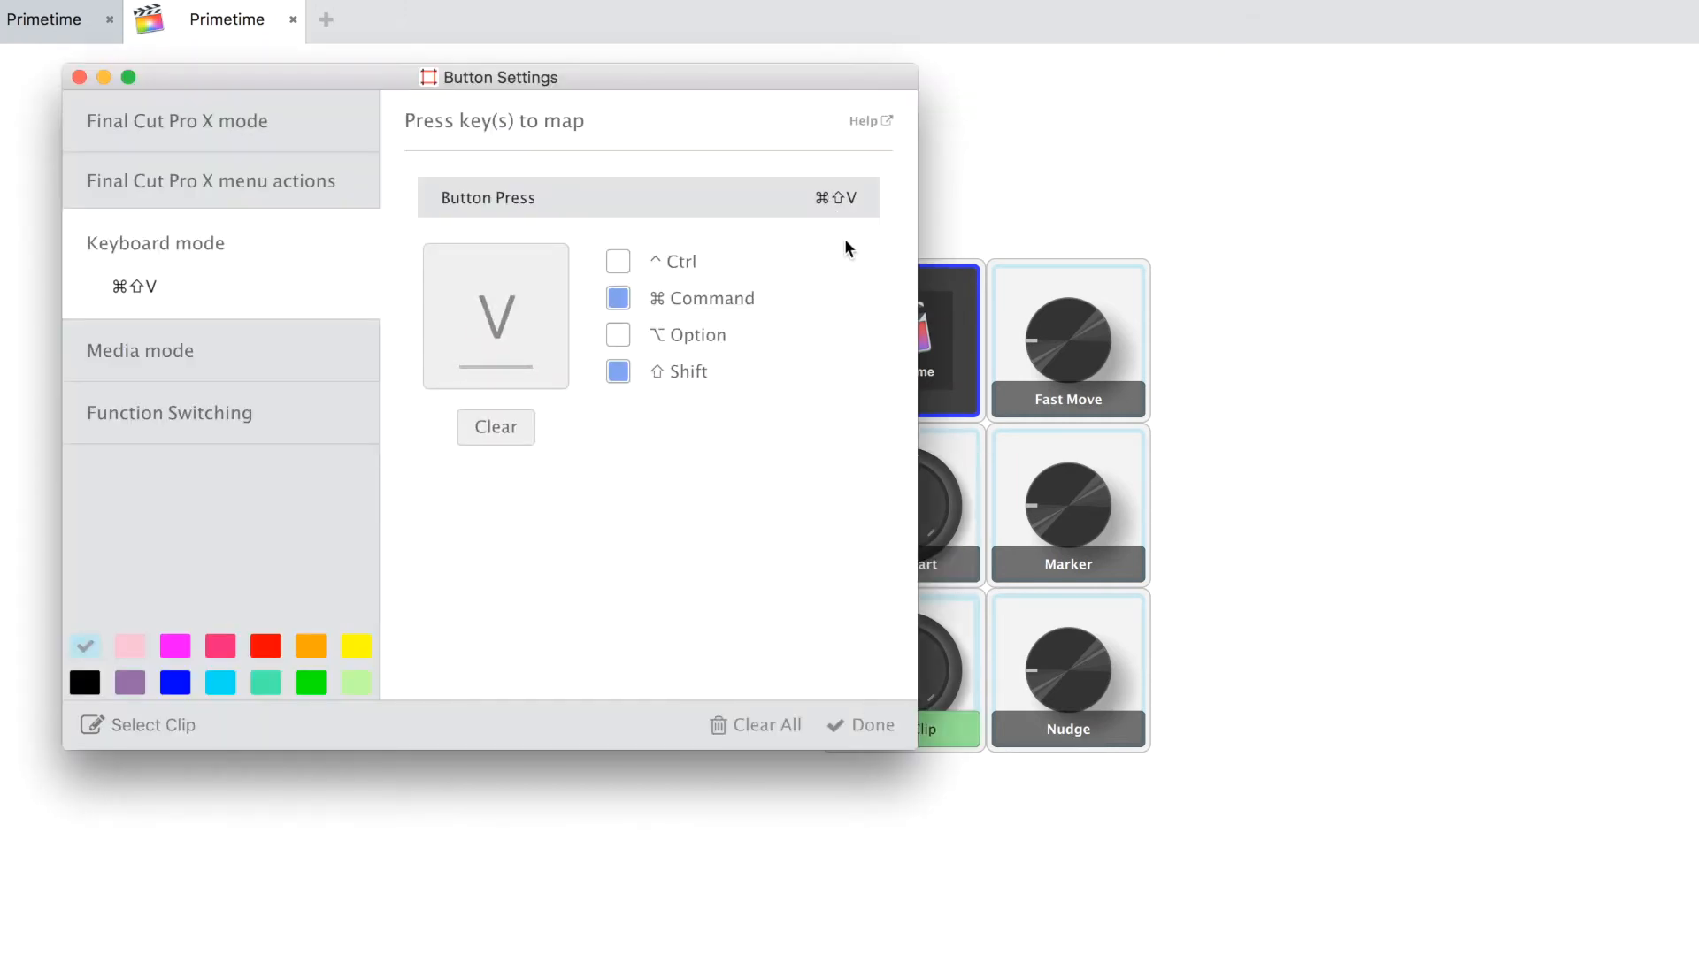
mouse_move(859, 485)
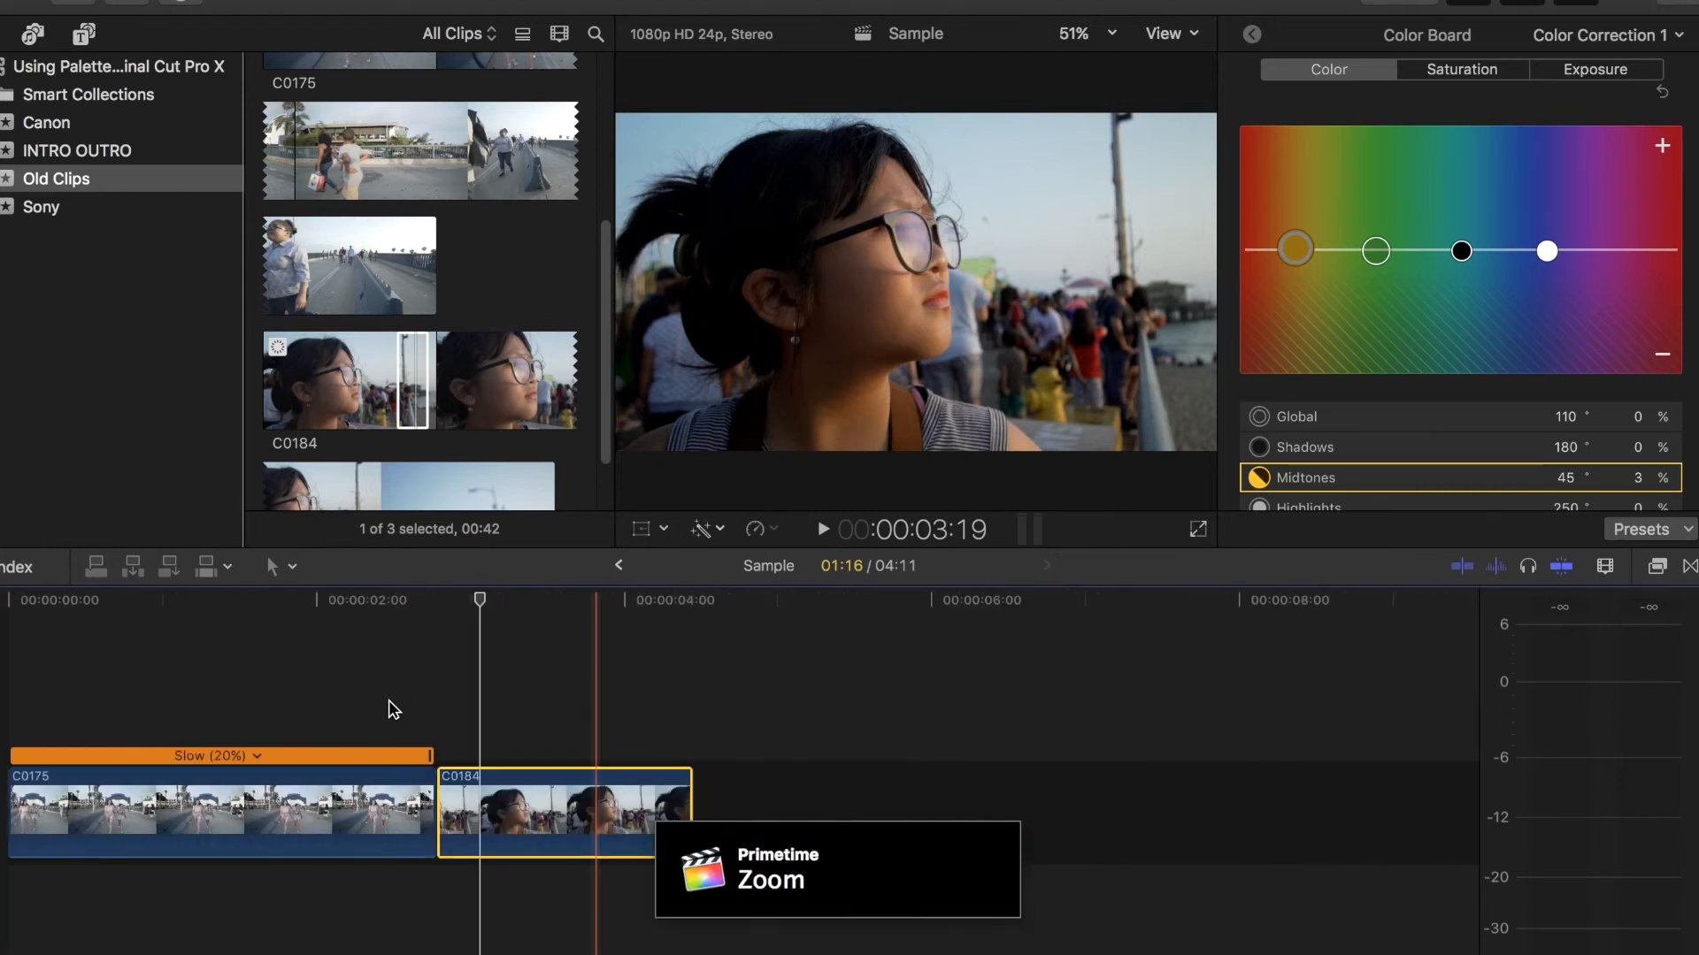
Lower the Shadows puck on the Color Board Exposure tab to about -6%
left_click(1594, 69)
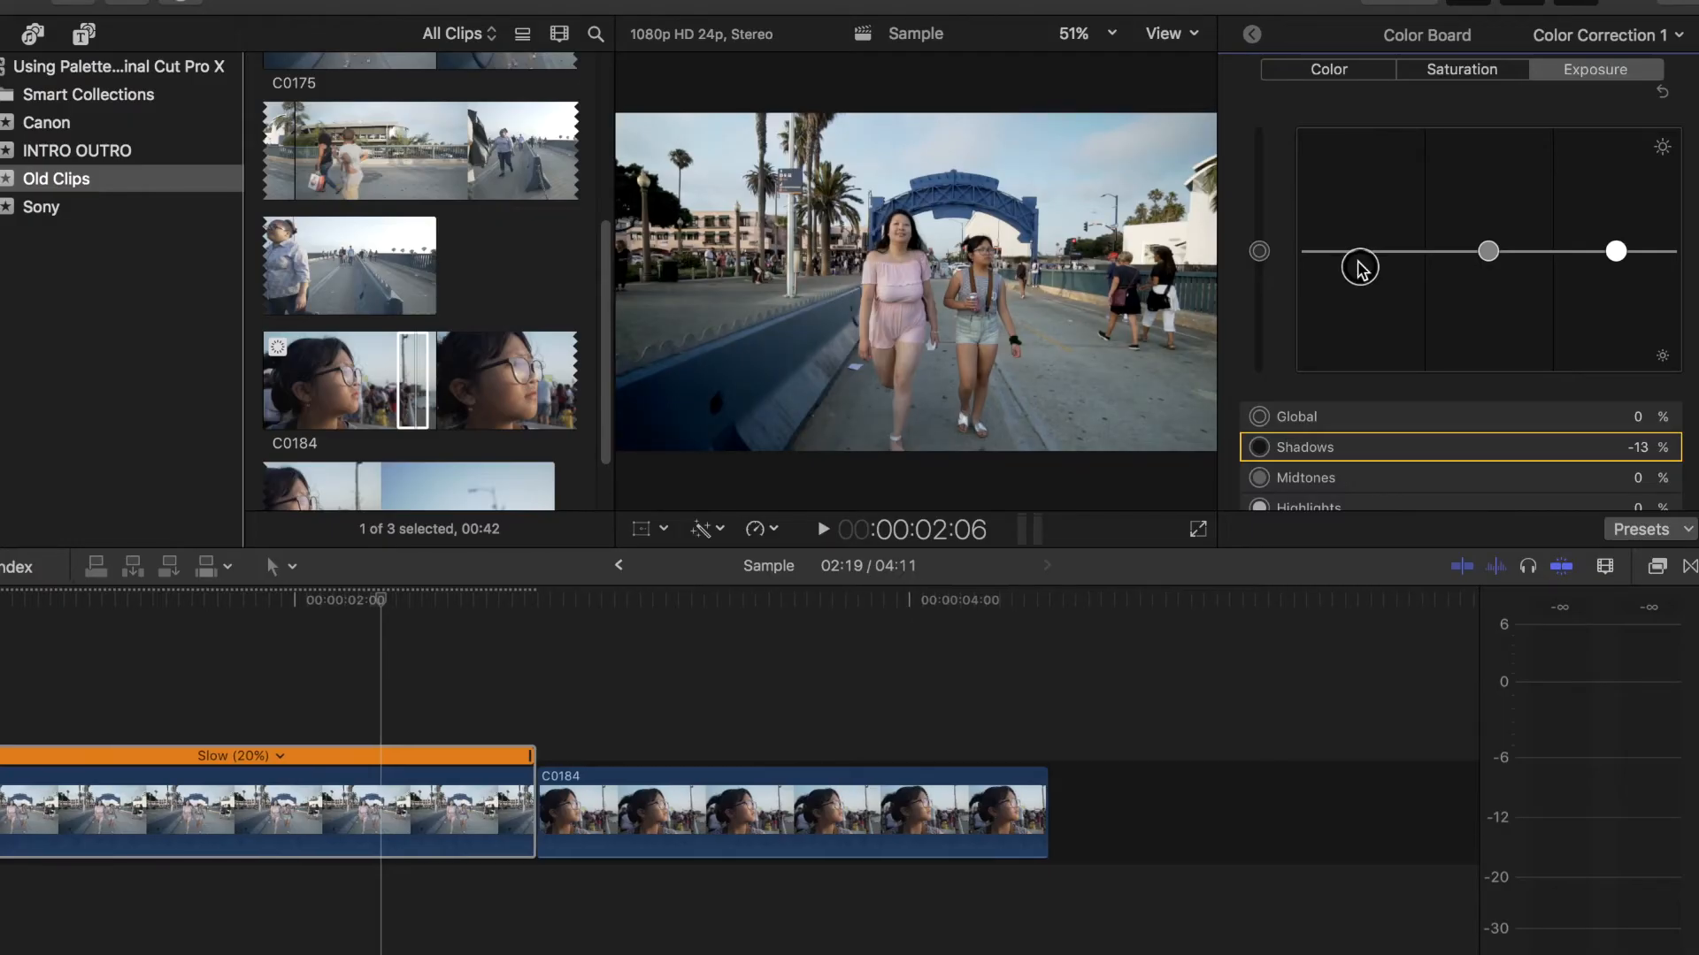
left_click_drag(1360, 267, 1361, 258)
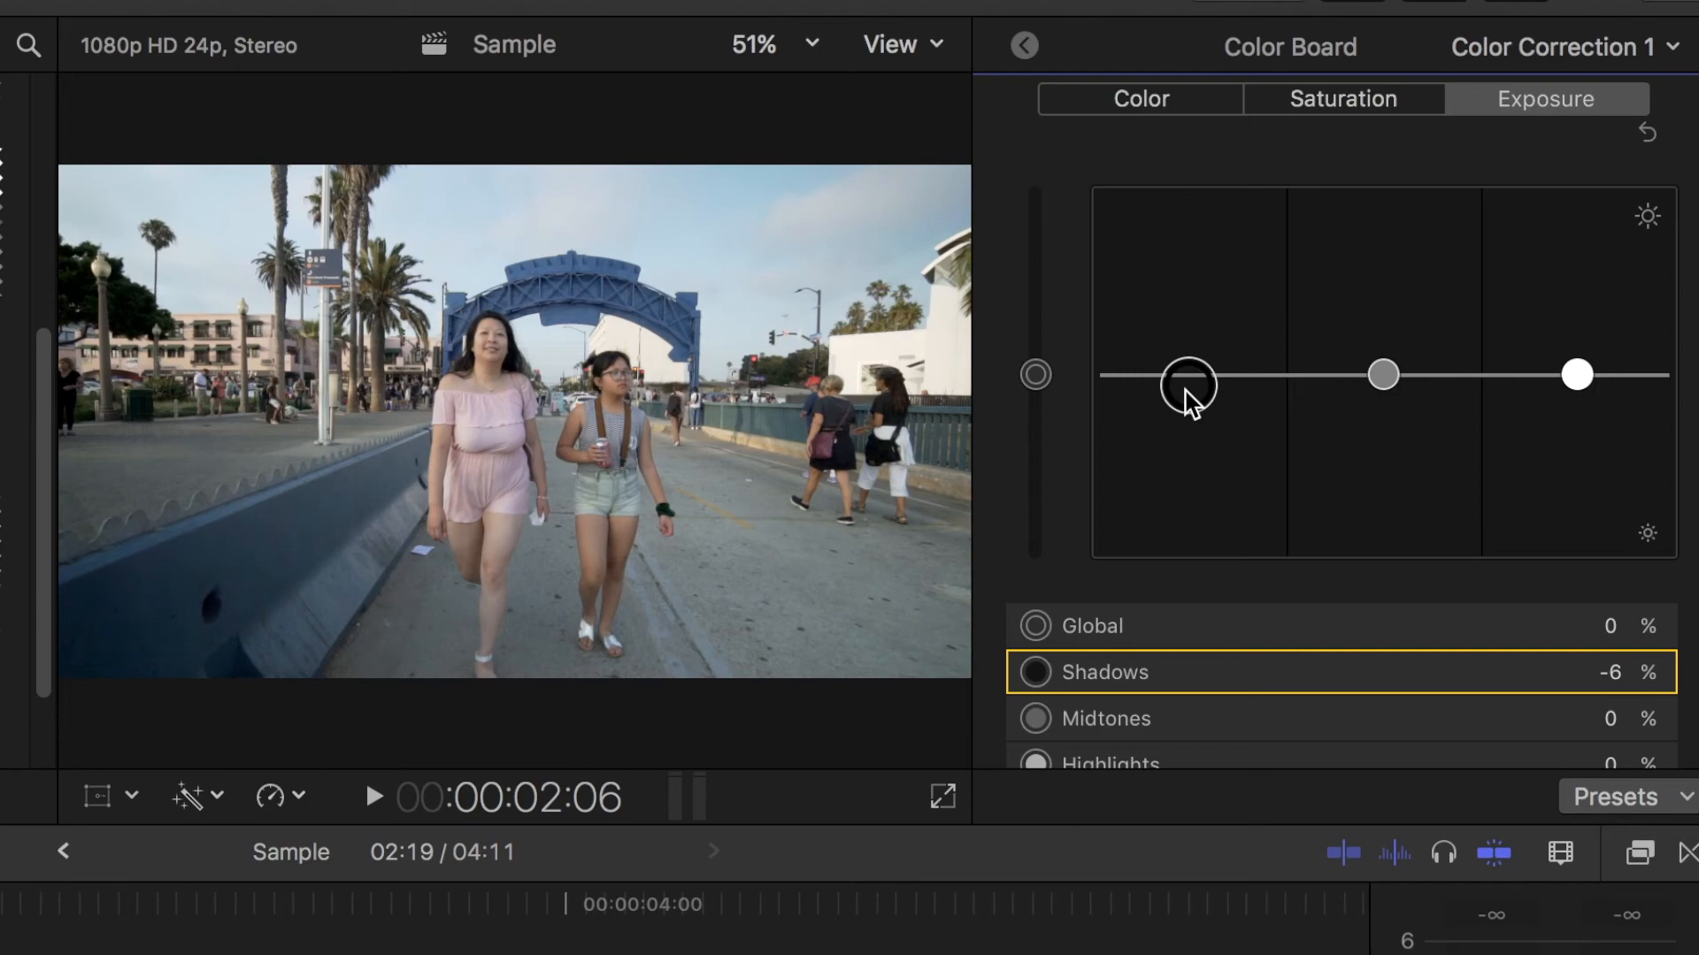
left_click_drag(1188, 385, 1188, 406)
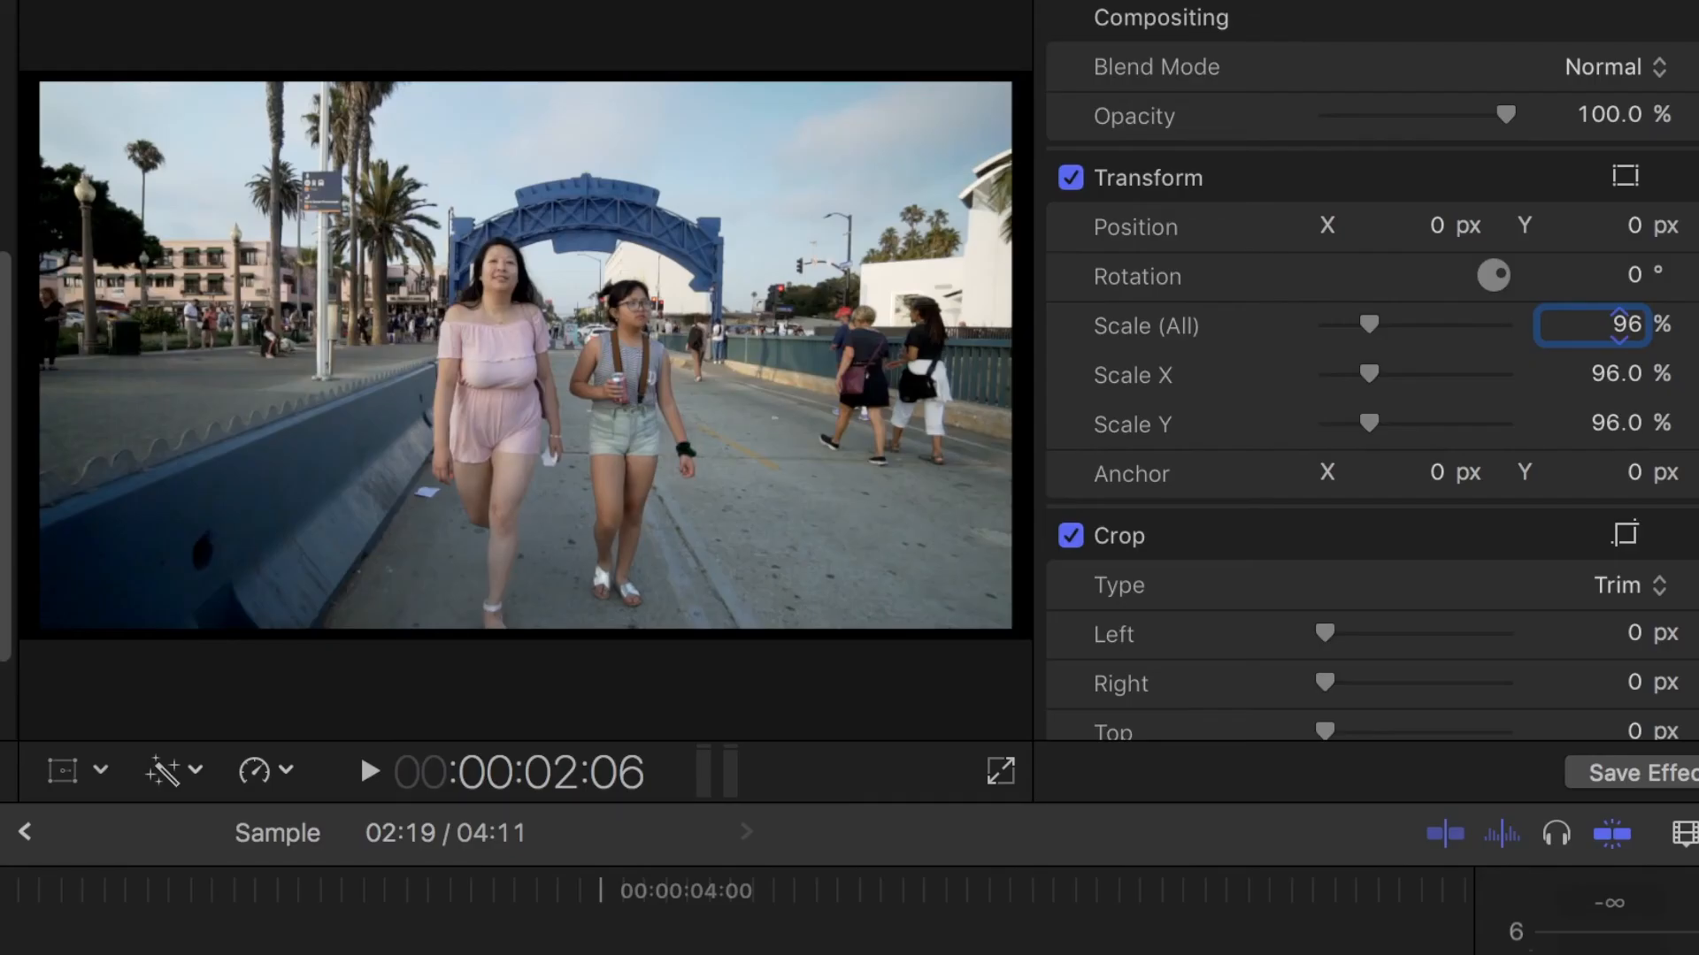
Set clip C0175's Scale (All) to 96% and raise its volume from -11 dB to 4 dB
left_click(1626, 324)
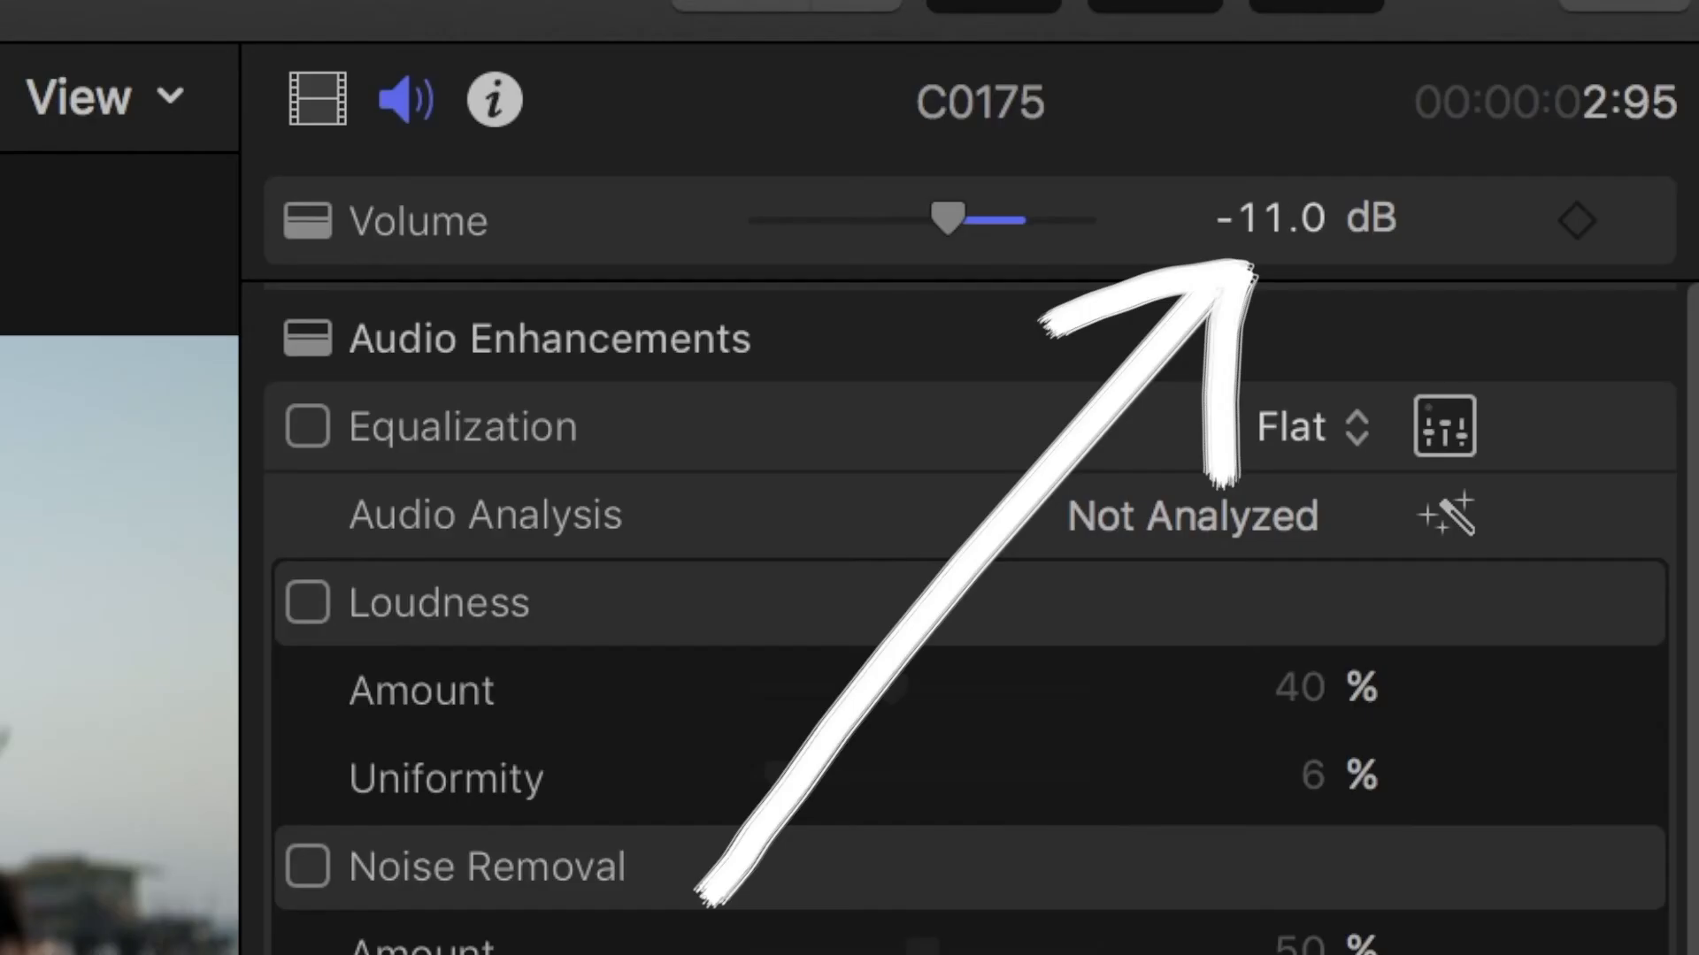
left_click_drag(945, 221, 1012, 220)
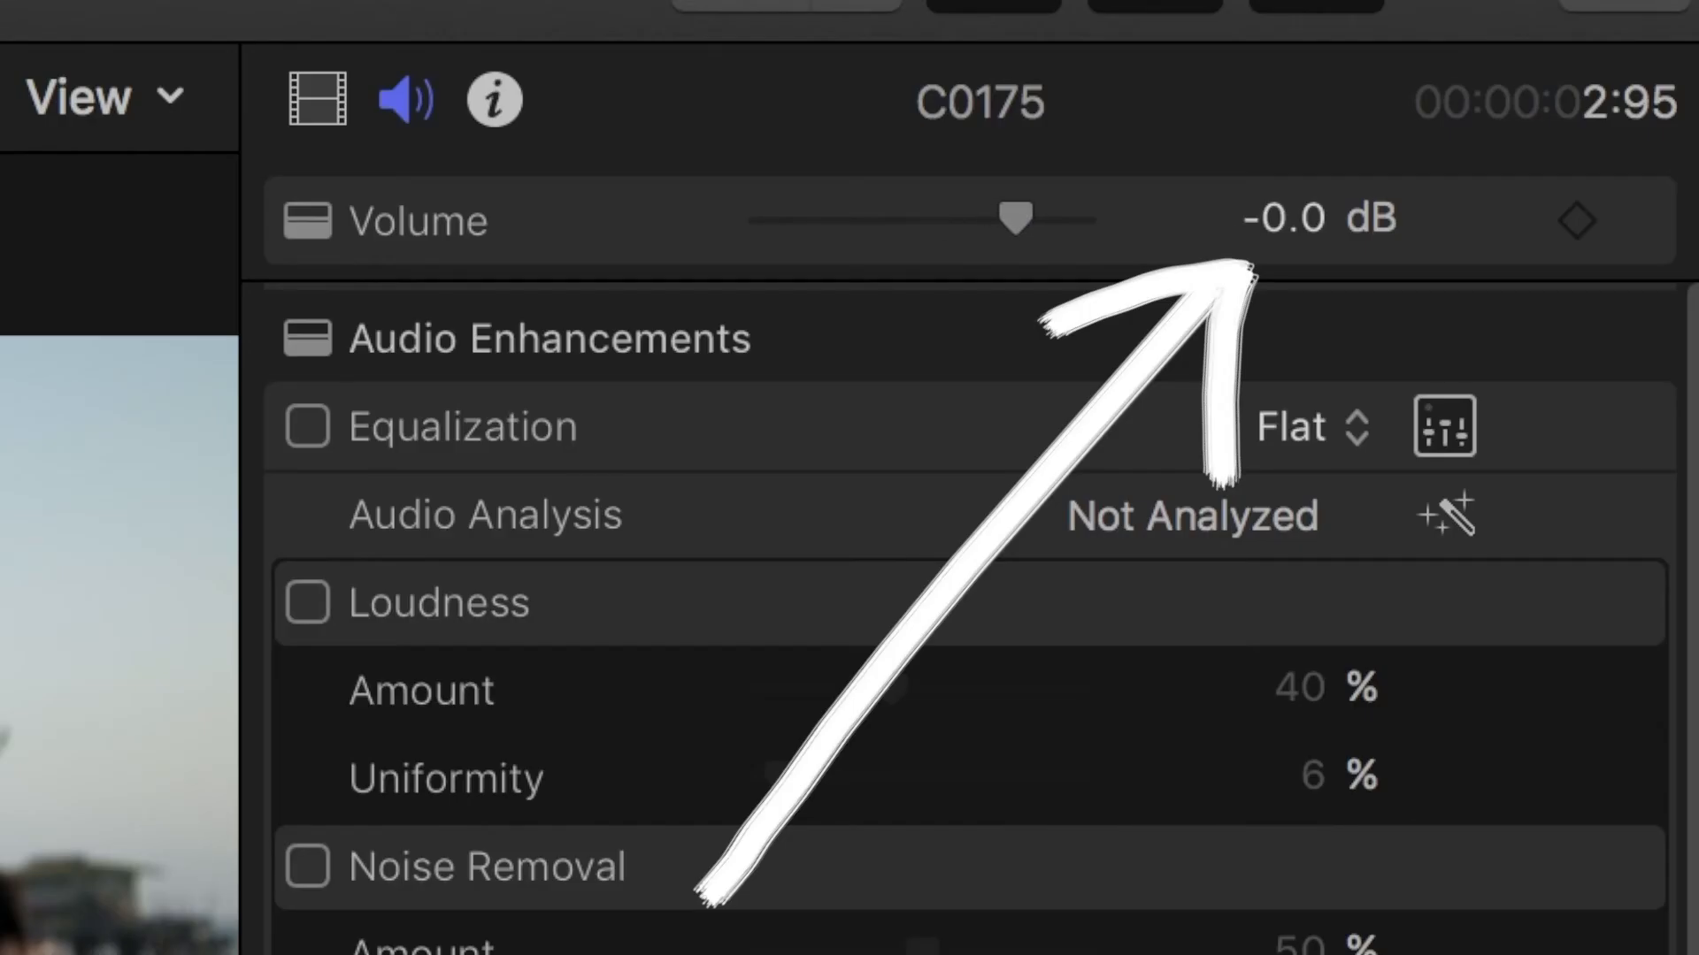
left_click_drag(1005, 219, 1038, 219)
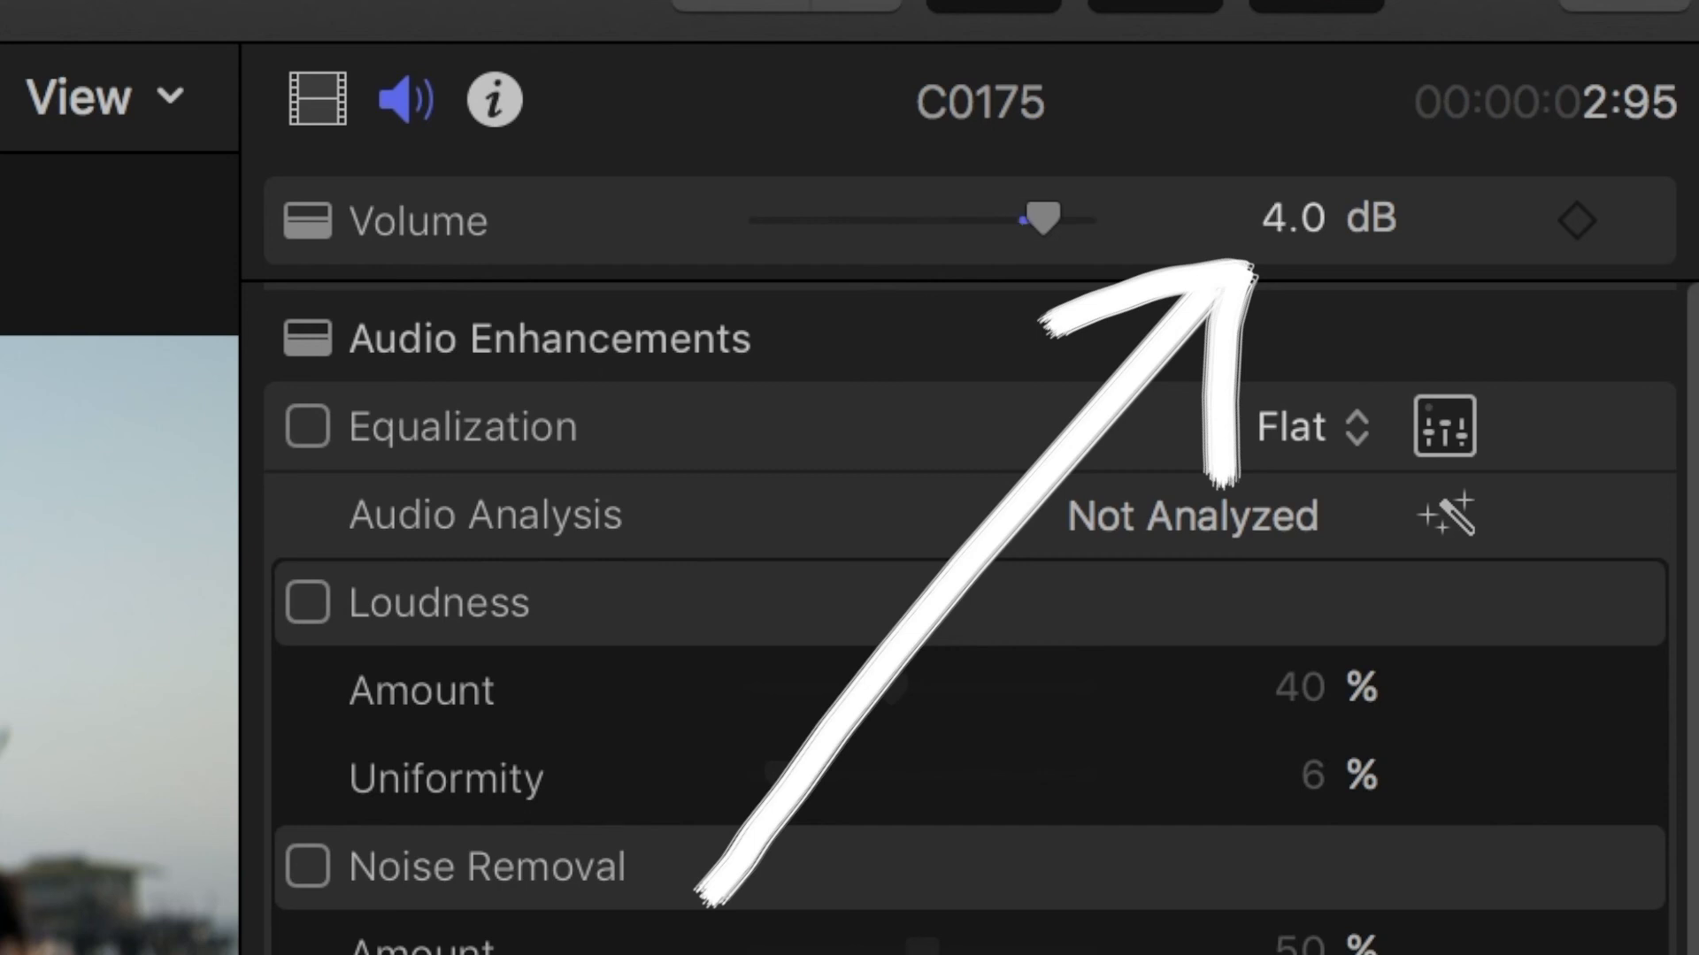